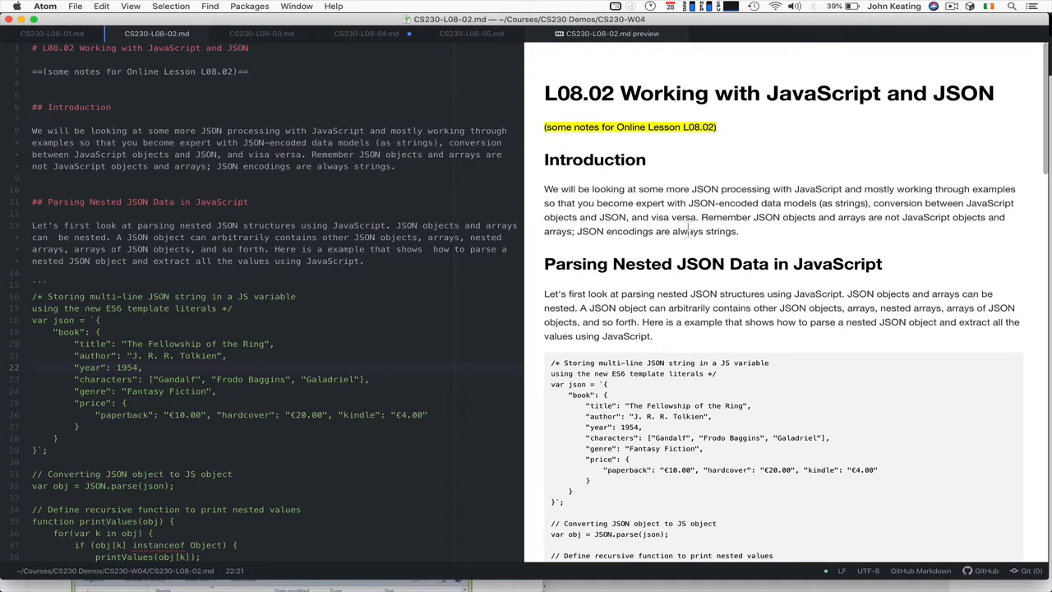
# Step: Scroll through the lesson notes on nested JSON before switching to the terminal
pyautogui.click(141, 368)
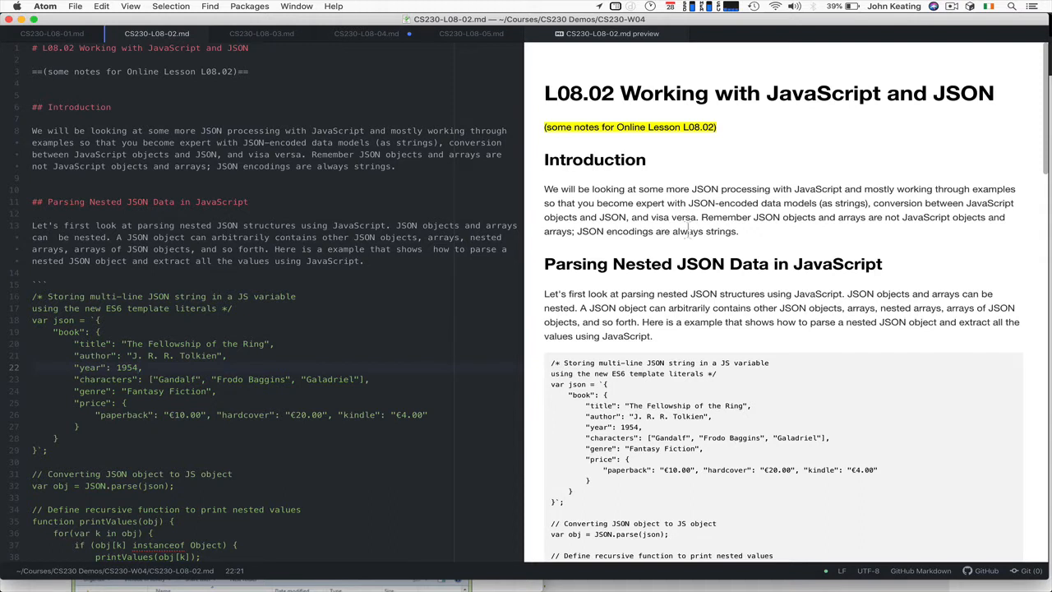
pyautogui.click(144, 368)
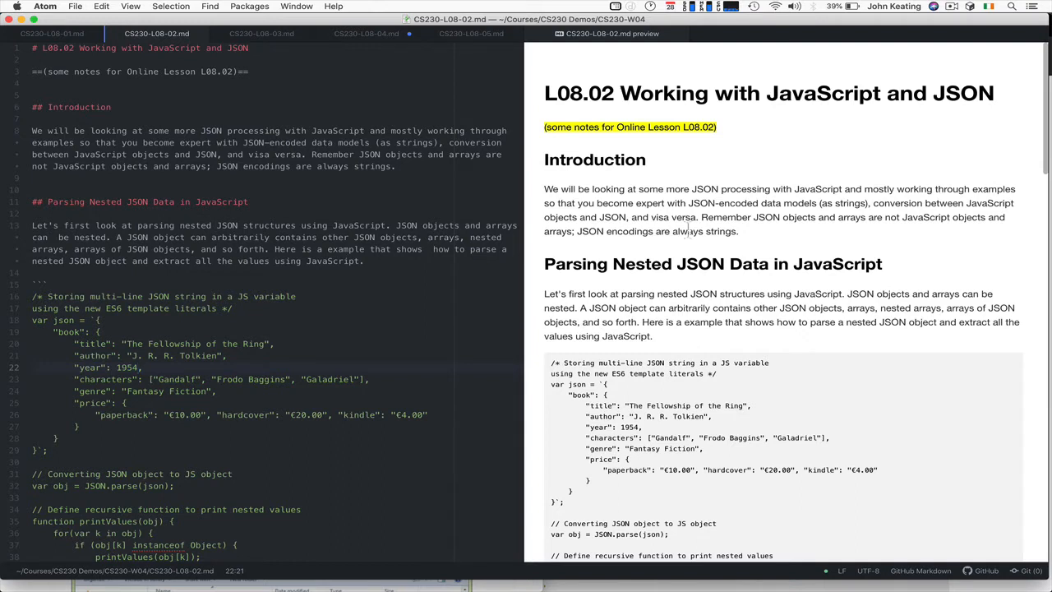
pyautogui.click(138, 368)
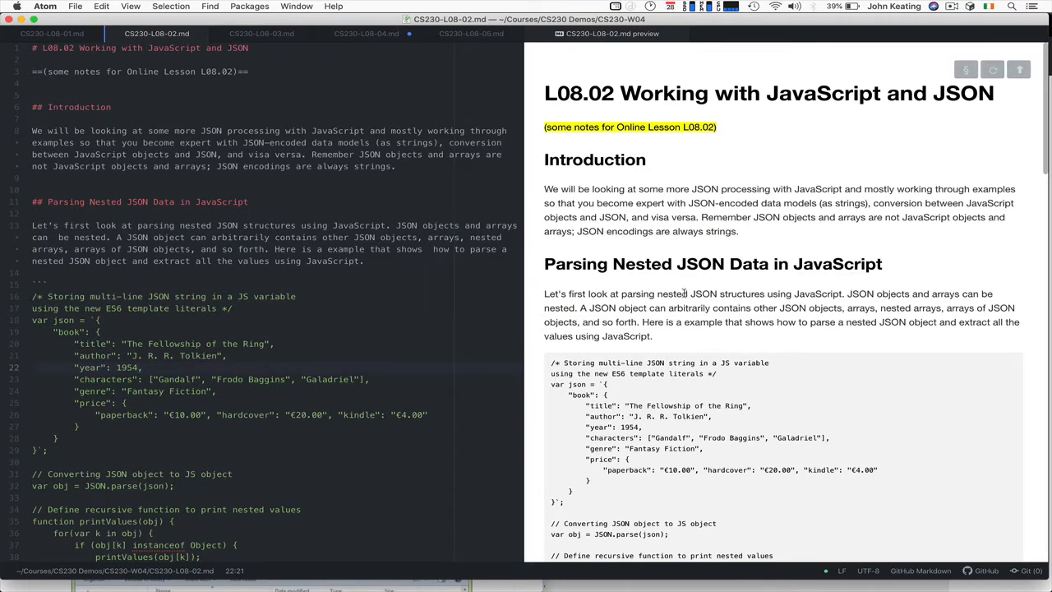
pyautogui.click(141, 368)
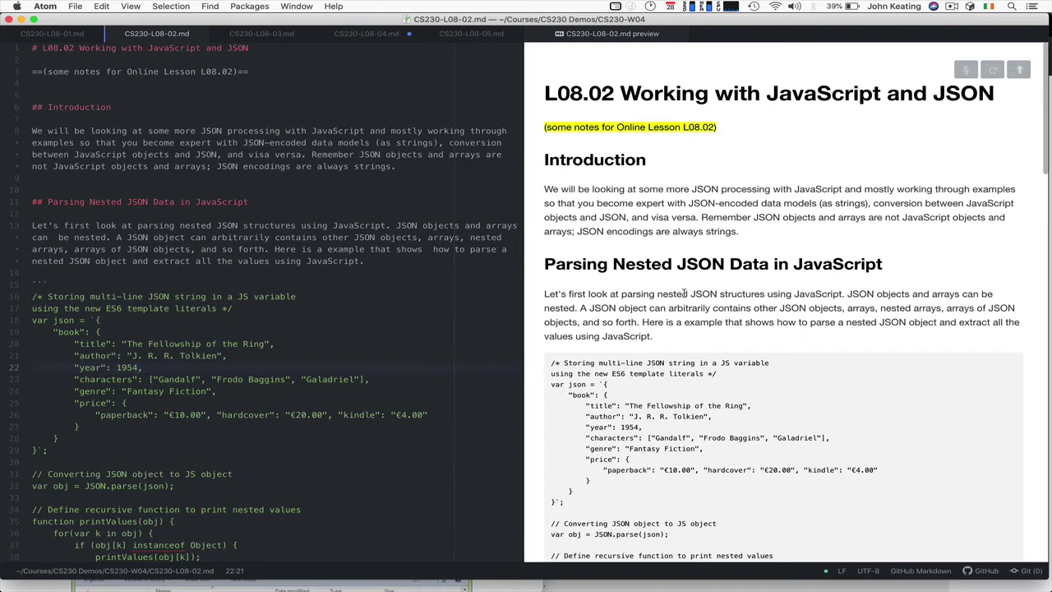
pyautogui.click(142, 368)
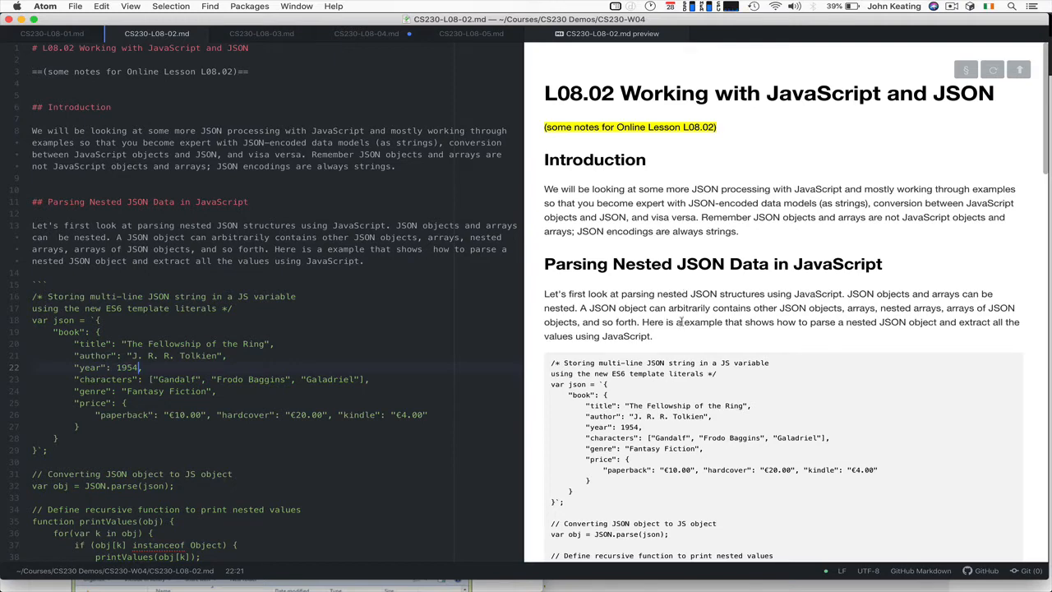
pyautogui.scroll(-3)
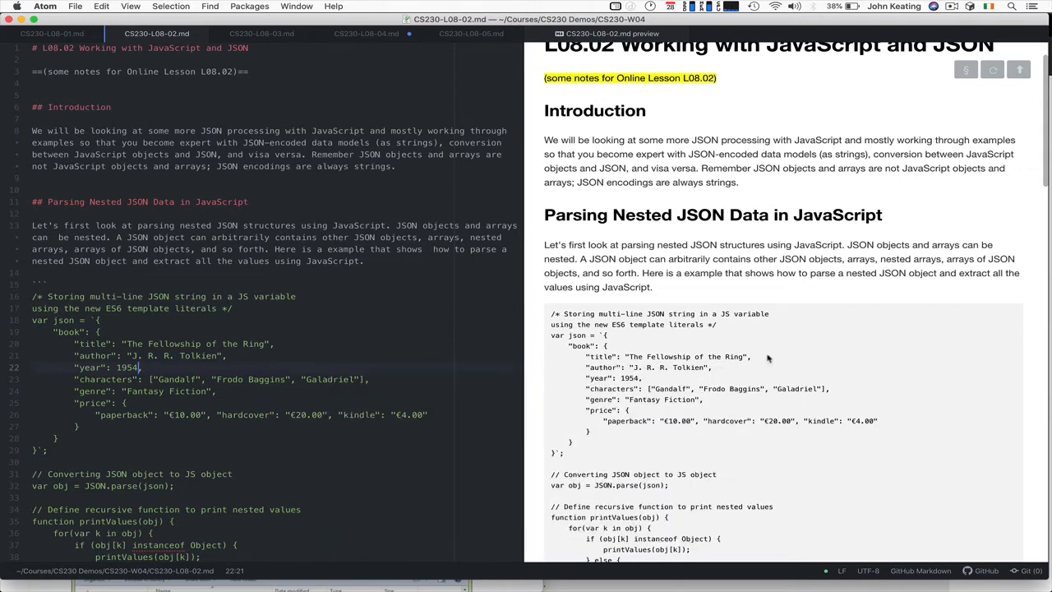
pyautogui.moveTo(715, 343)
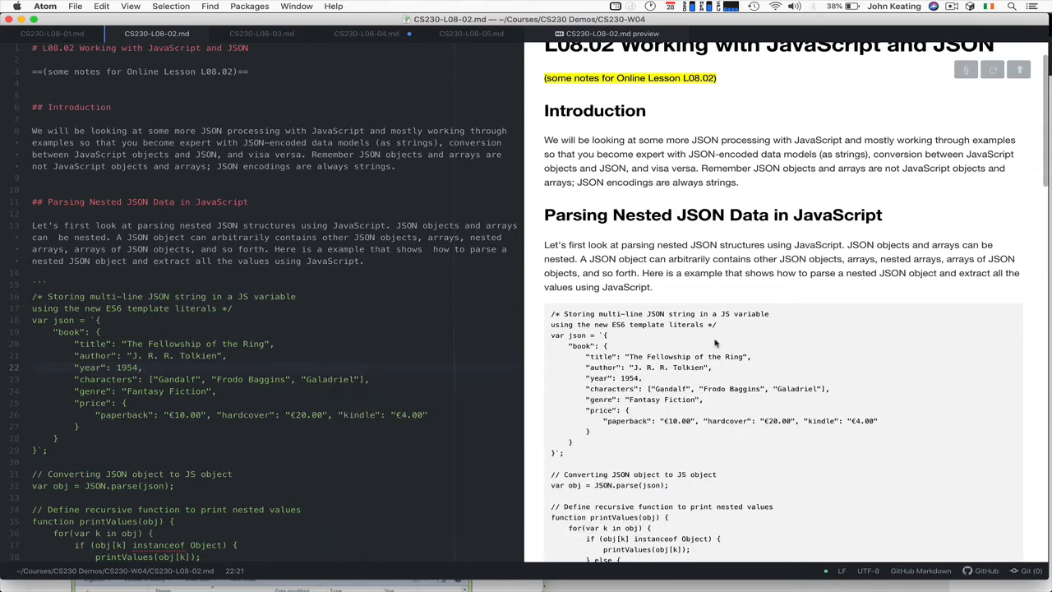
pyautogui.click(142, 368)
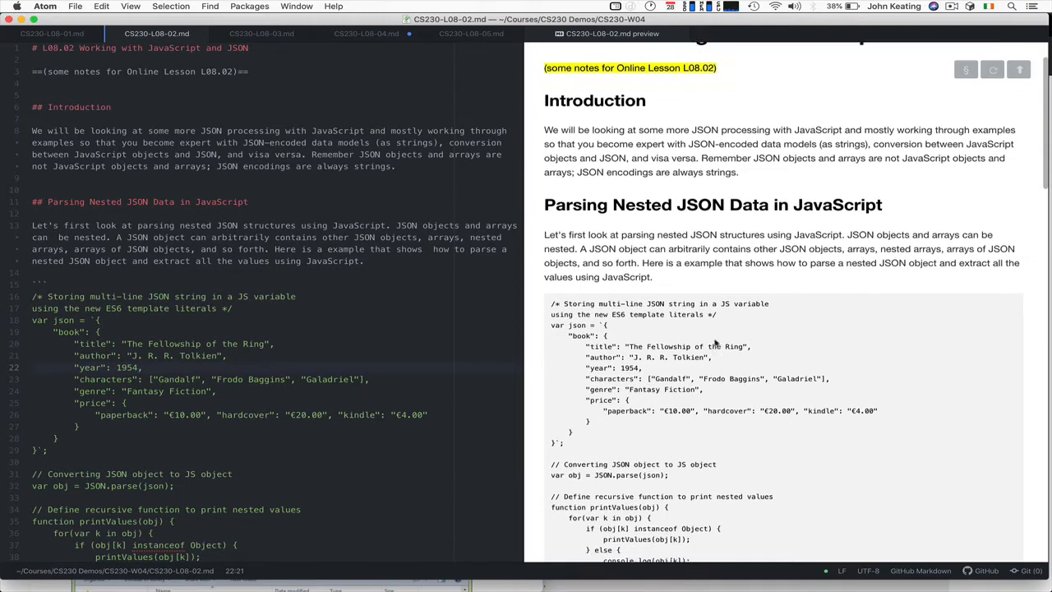
pyautogui.scroll(-3)
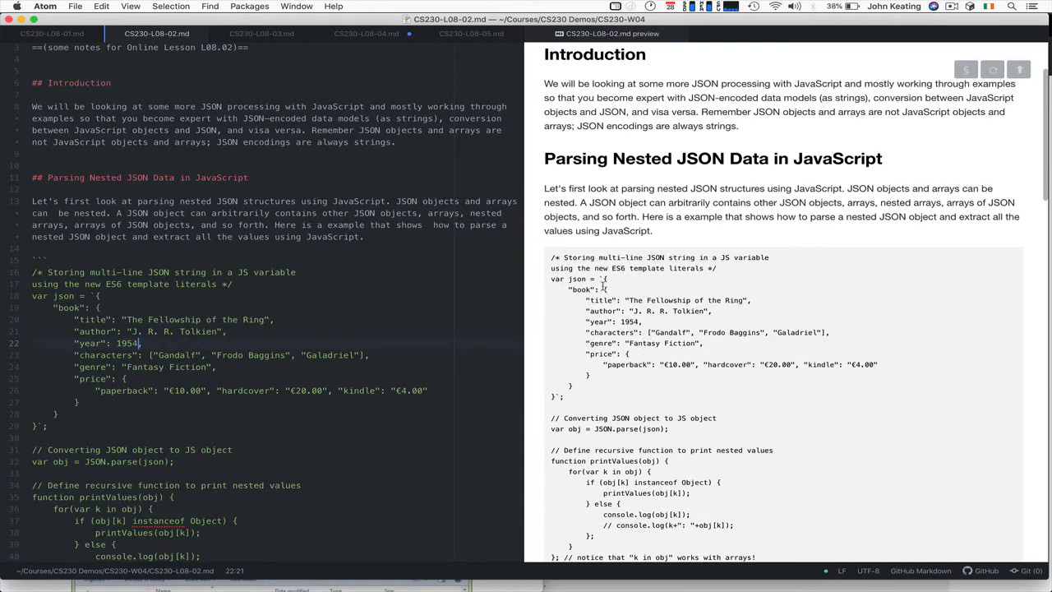
pyautogui.moveTo(661, 344)
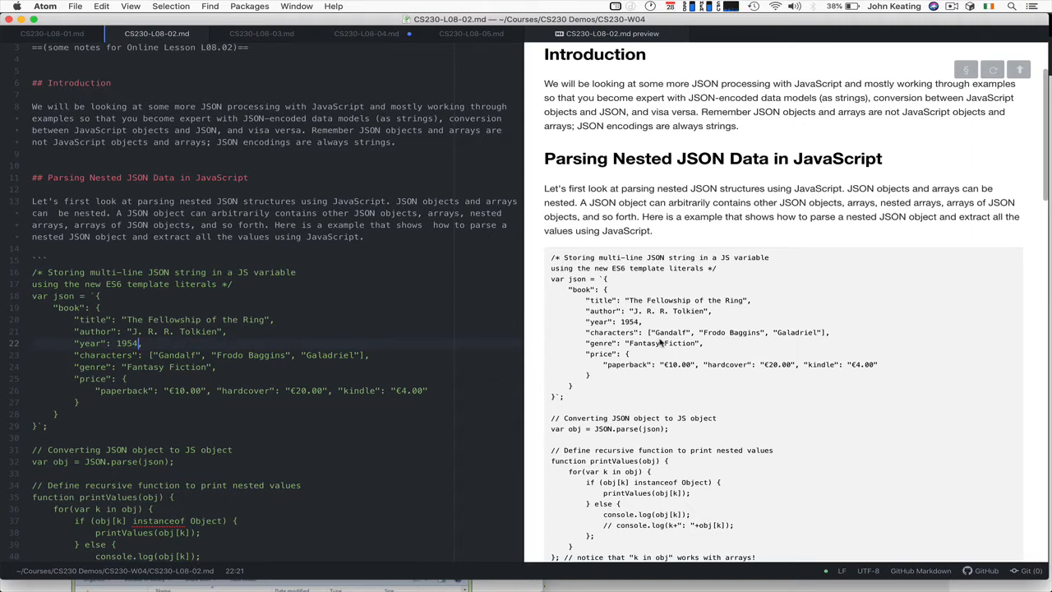
pyautogui.scroll(-3)
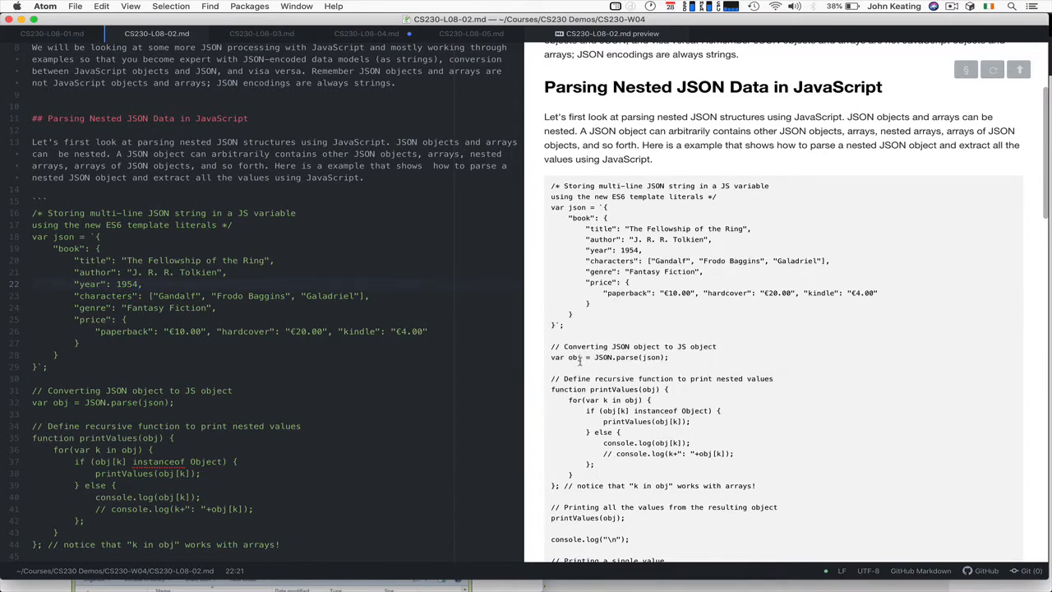
pyautogui.scroll(-3)
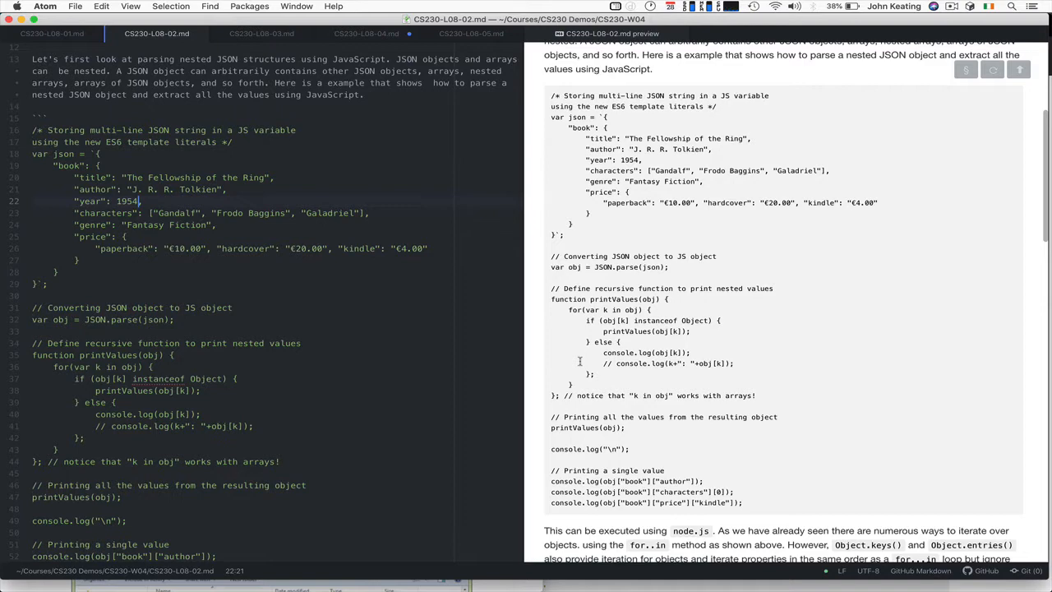
pyautogui.moveTo(638, 330)
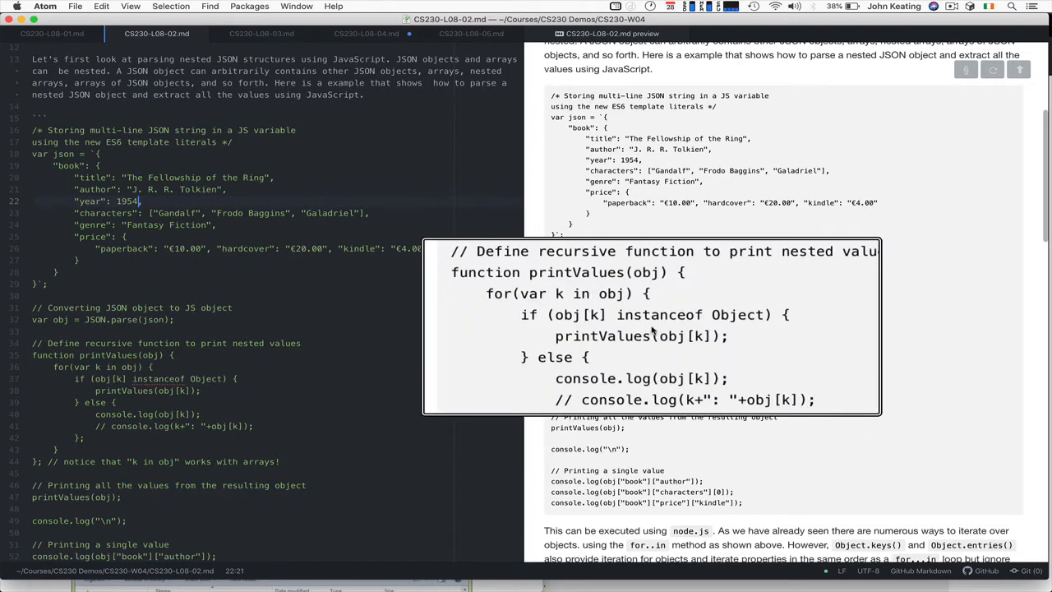
pyautogui.moveTo(642, 351)
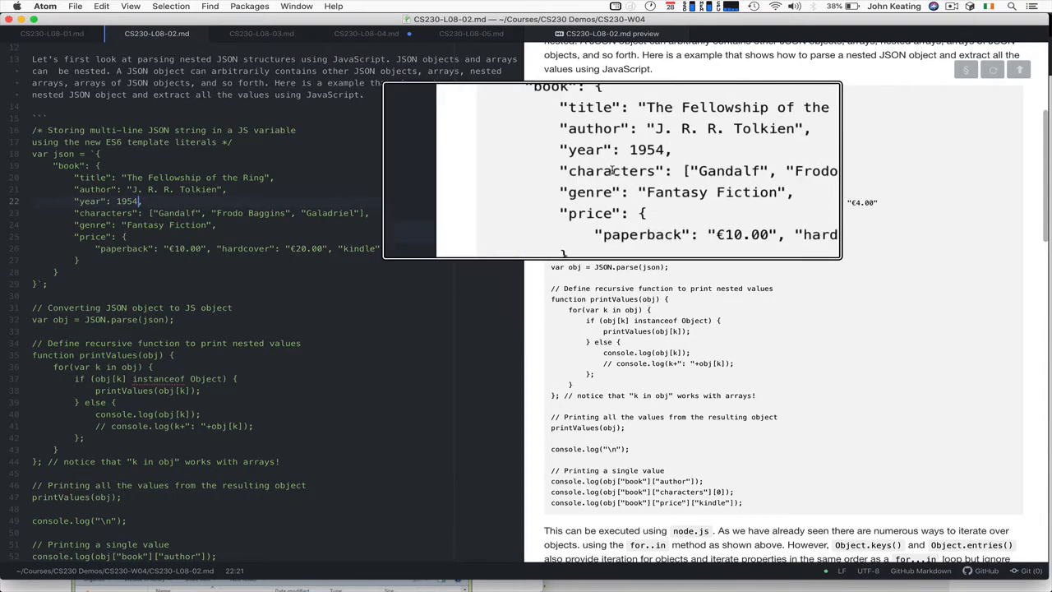
pyautogui.moveTo(722, 158)
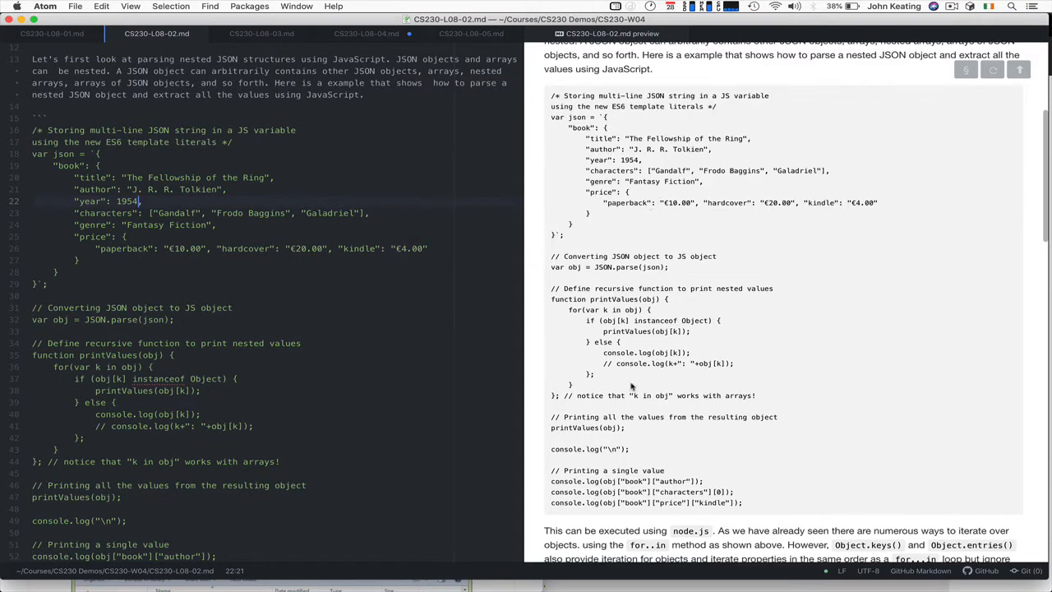
pyautogui.moveTo(648, 378)
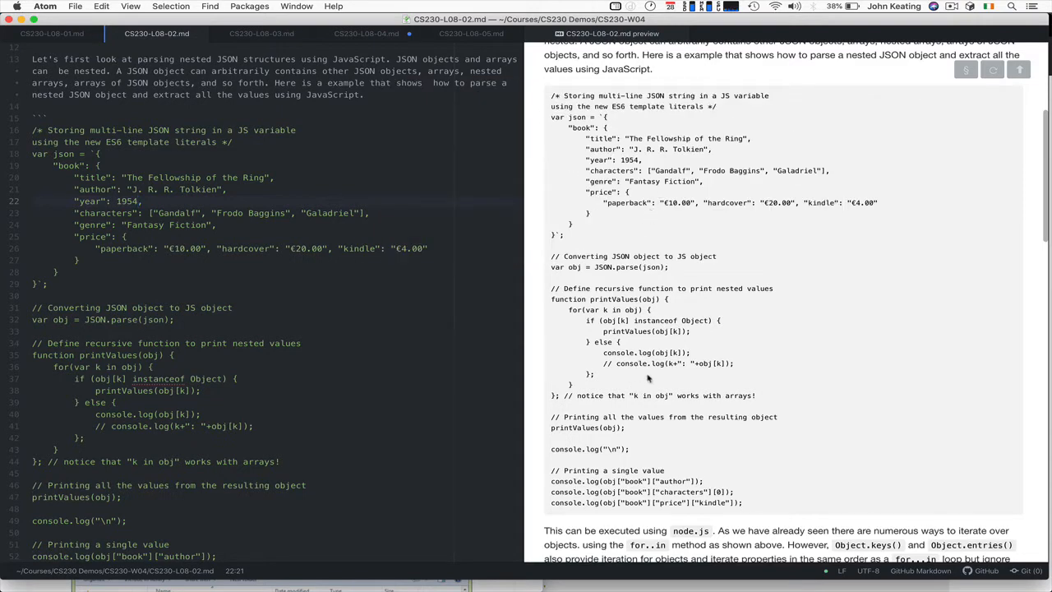
pyautogui.moveTo(645, 363)
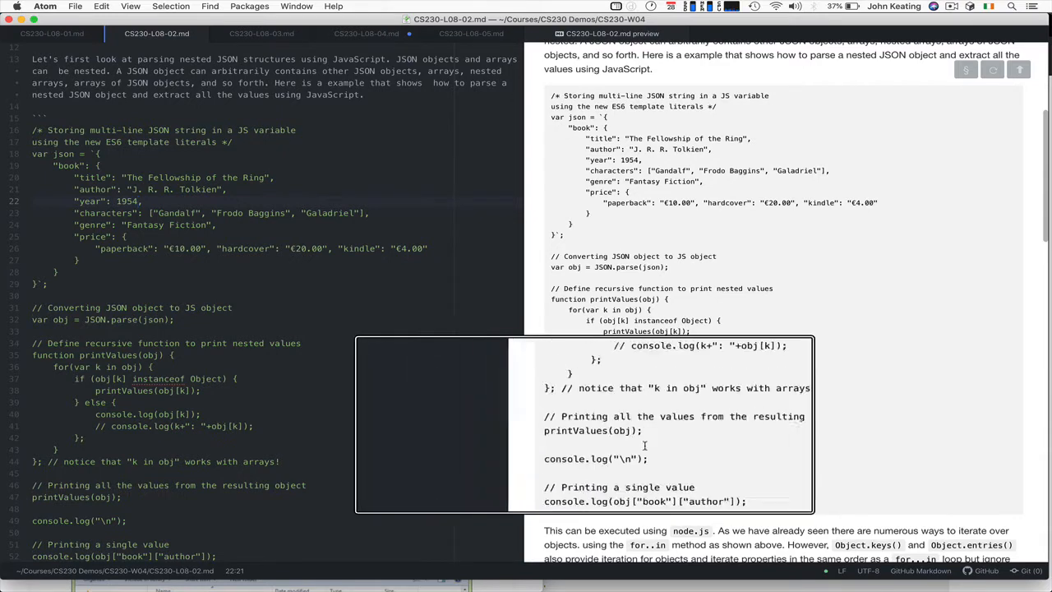
pyautogui.scroll(-3)
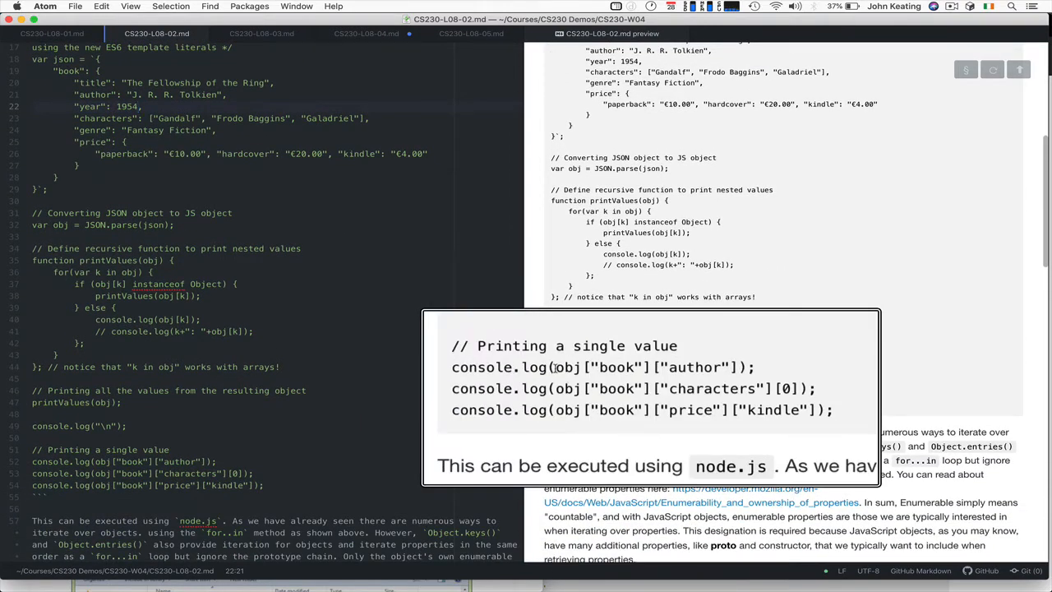
pyautogui.moveTo(628, 371)
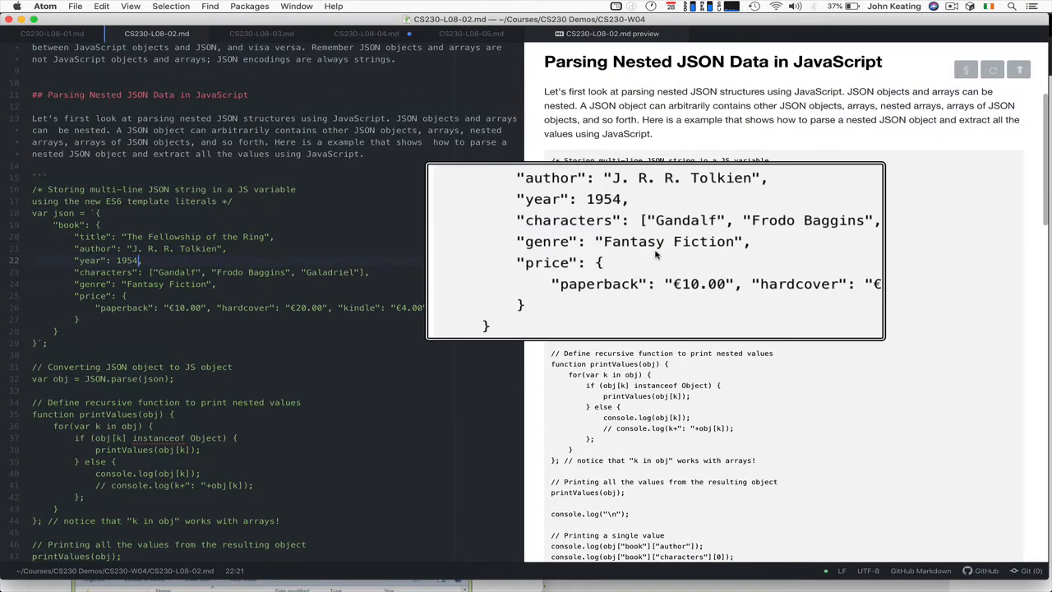
pyautogui.scroll(-3)
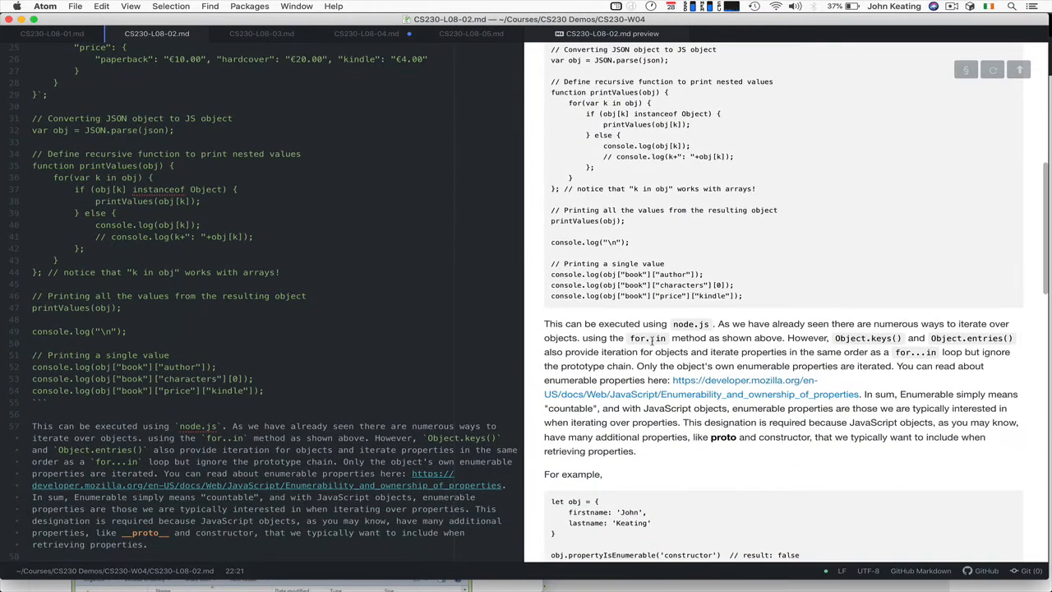
pyautogui.moveTo(572, 570)
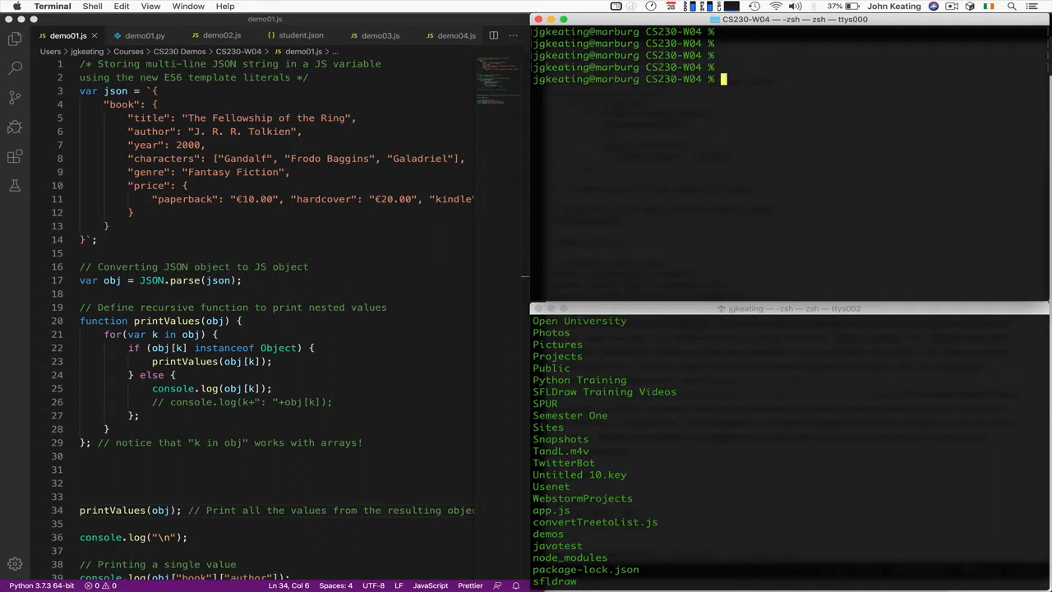
# Step: Run demo01.js with node, printing the book's nested values and three single values
pyautogui.write('node')
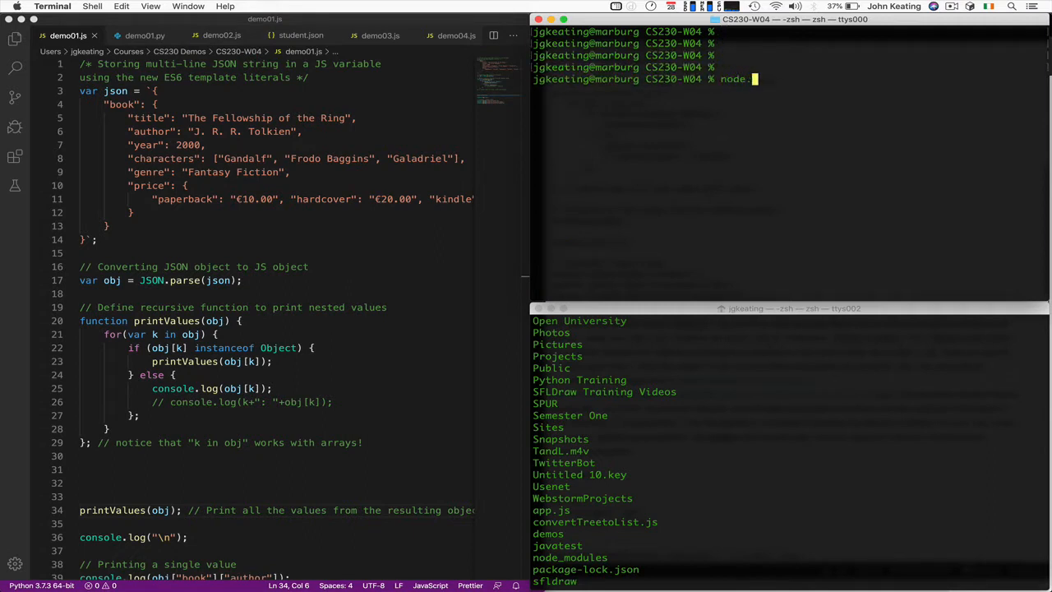
pyautogui.write('demo01')
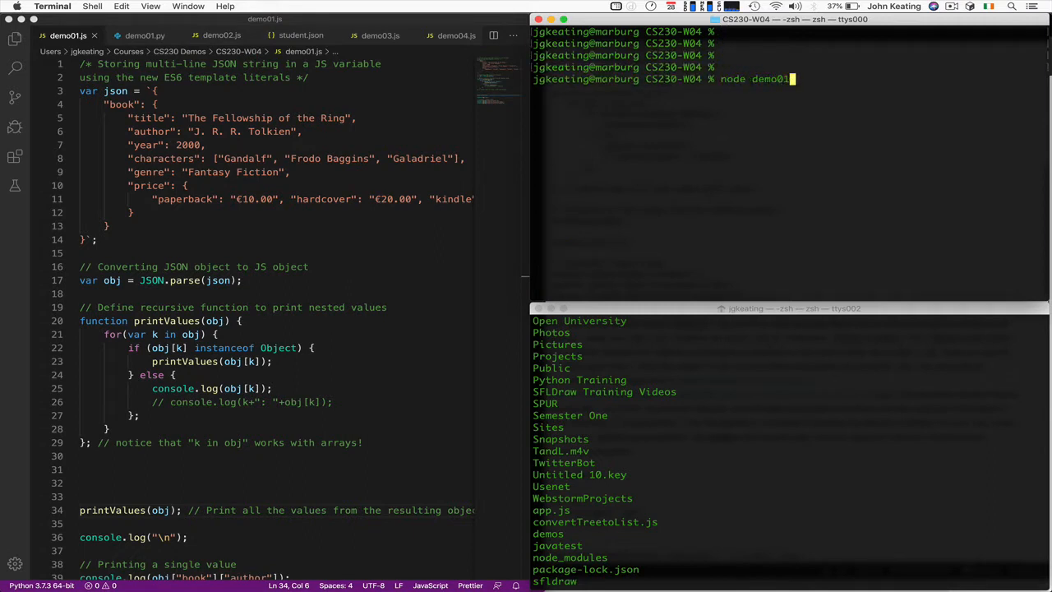
pyautogui.press('Return')
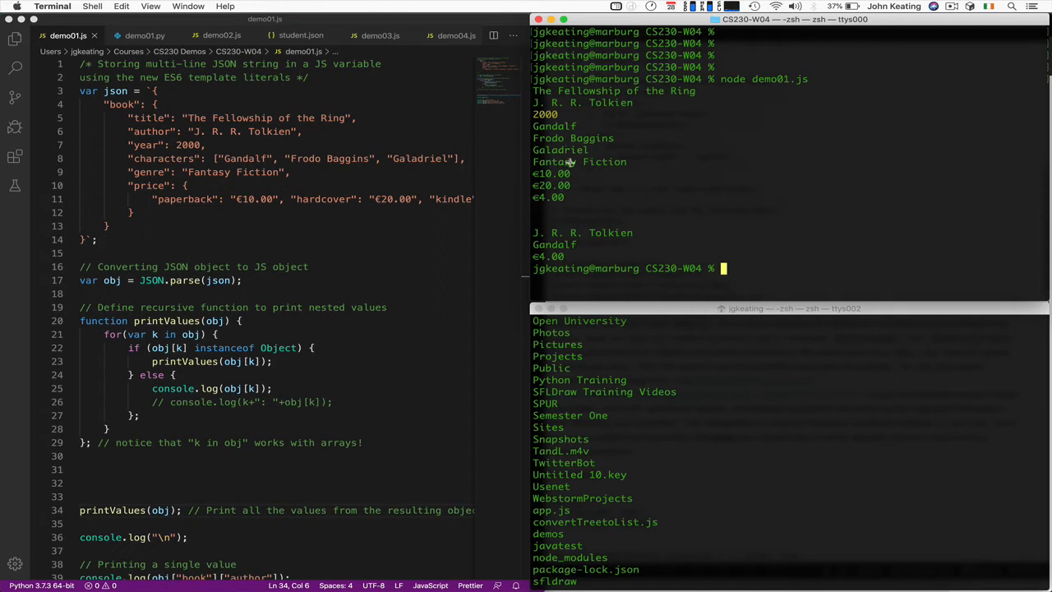
pyautogui.moveTo(622, 214)
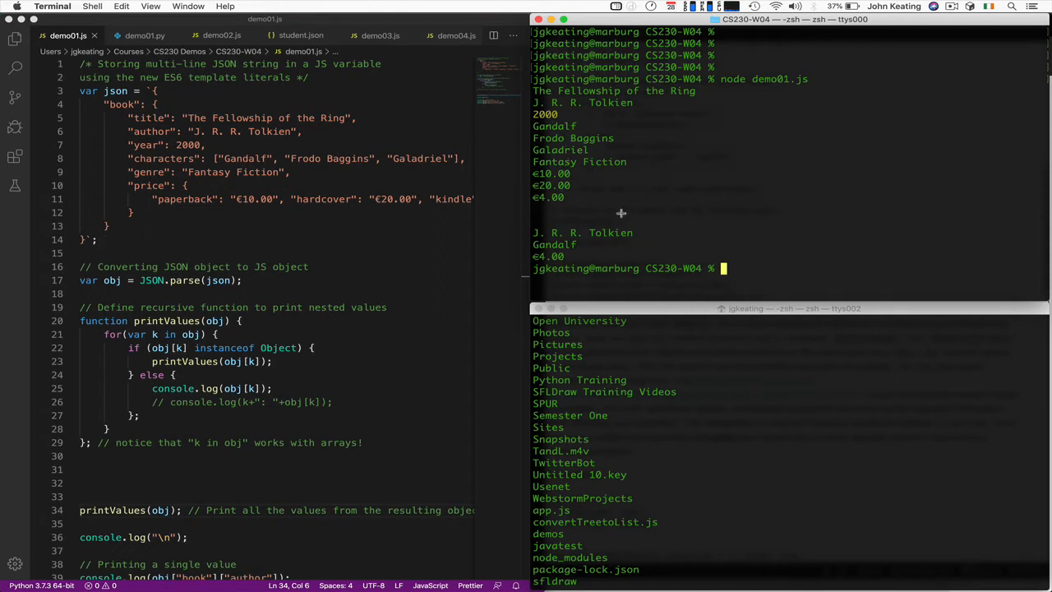
pyautogui.moveTo(566, 143)
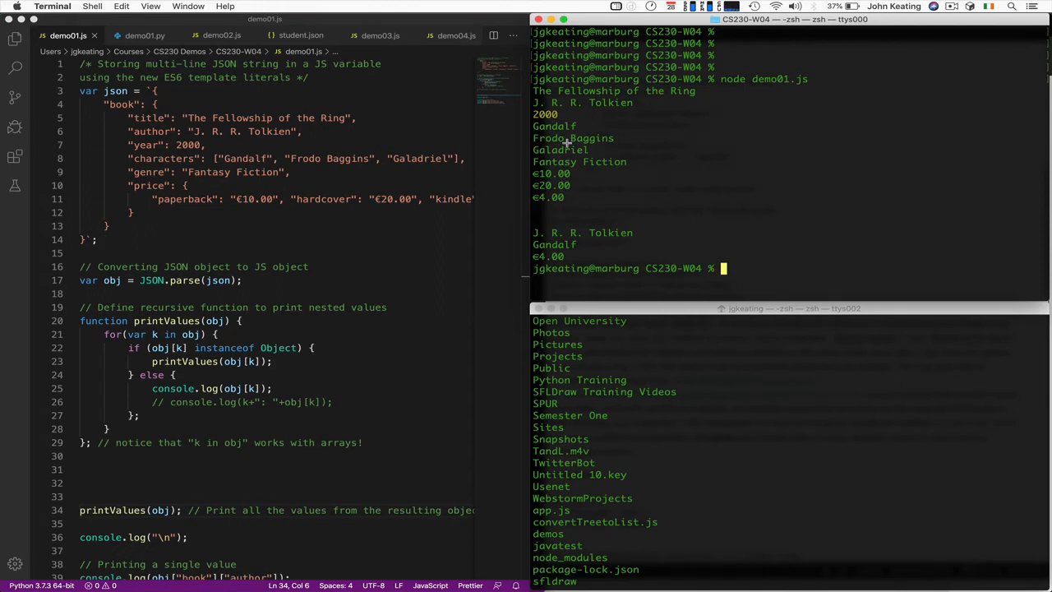
pyautogui.moveTo(569, 254)
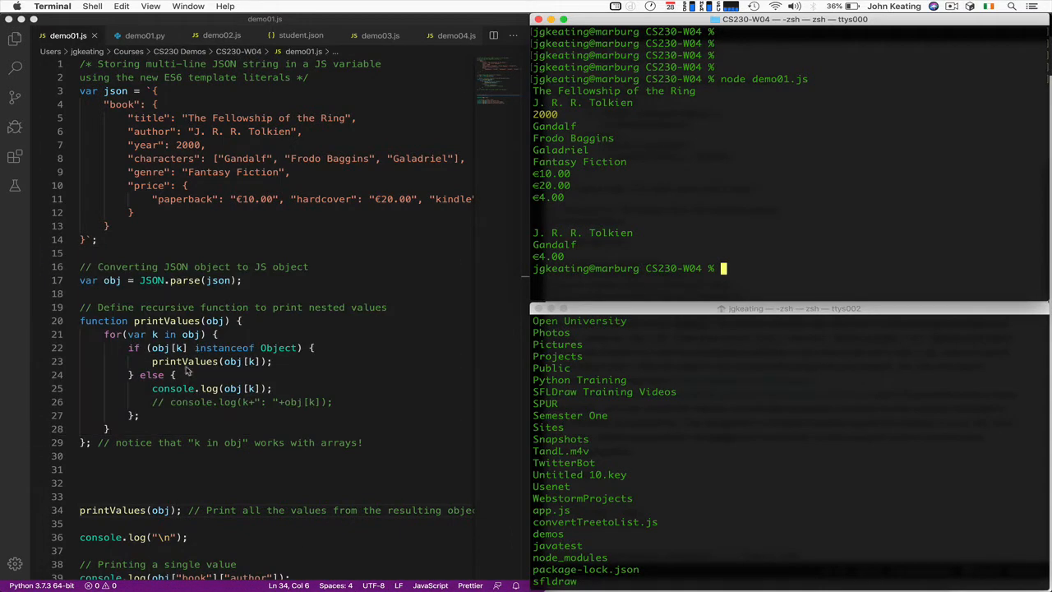
pyautogui.moveTo(401, 572)
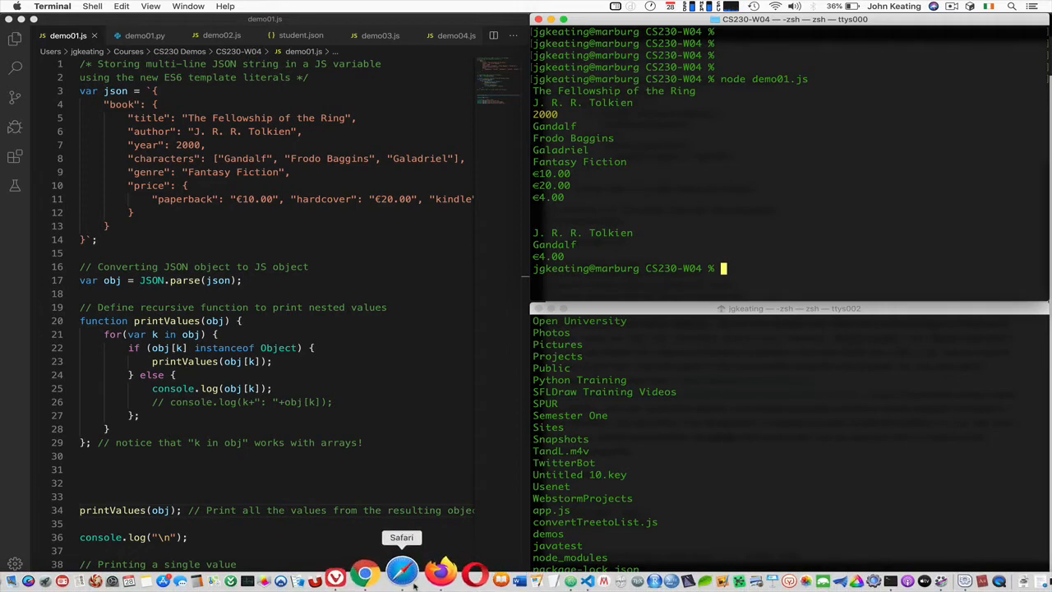
pyautogui.click(402, 572)
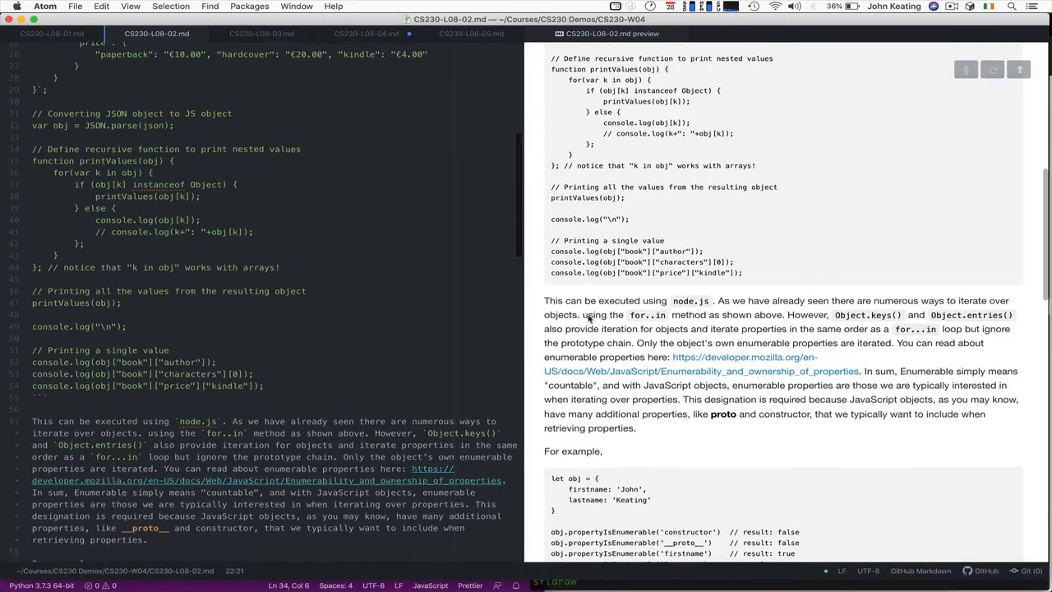
pyautogui.scroll(-3)
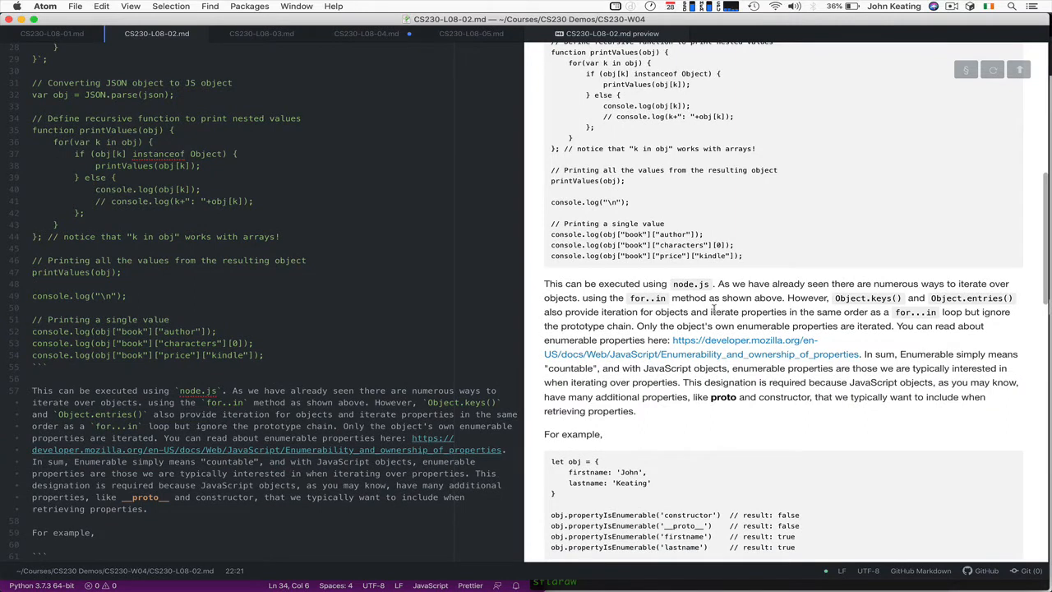
pyautogui.moveTo(804, 276)
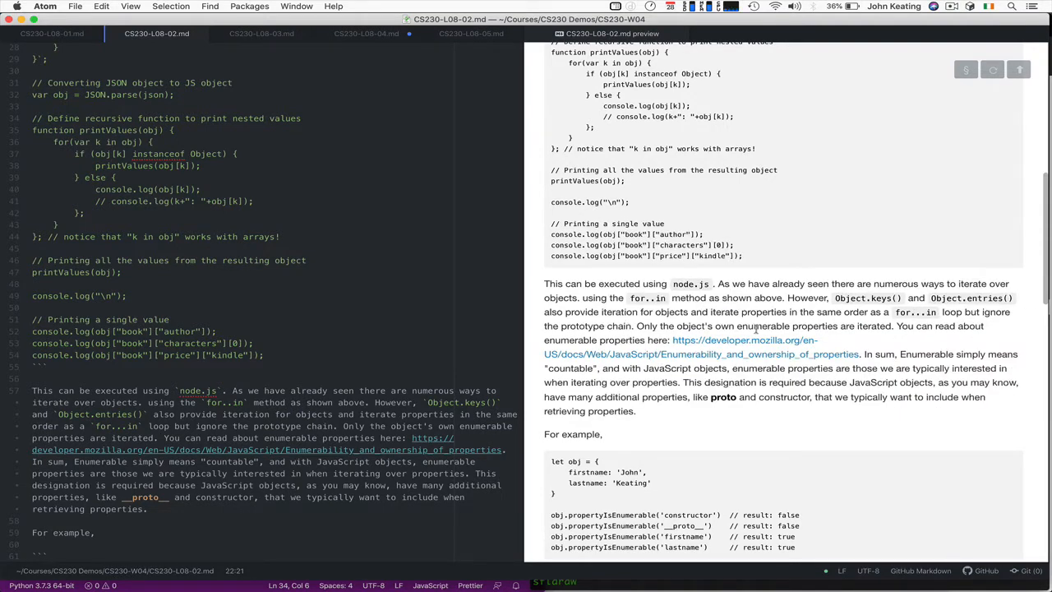
pyautogui.moveTo(649, 329)
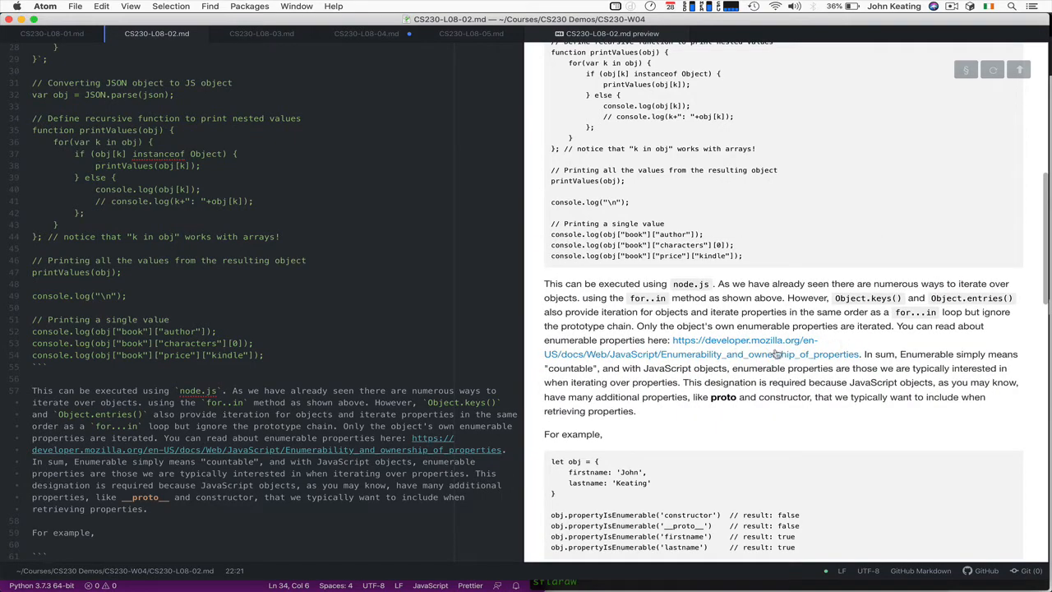
pyautogui.moveTo(888, 365)
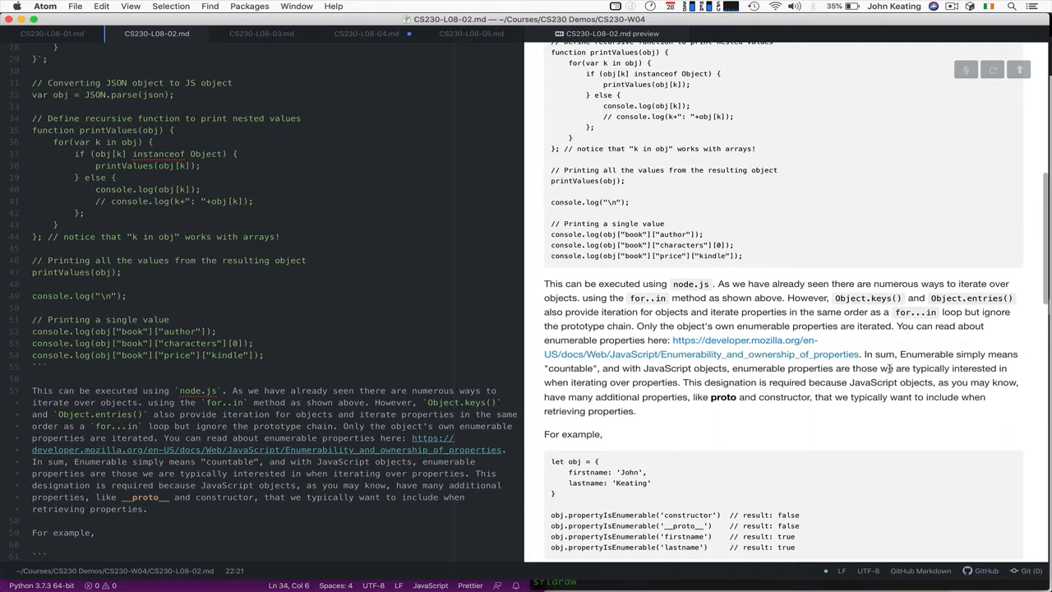
pyautogui.scroll(-3)
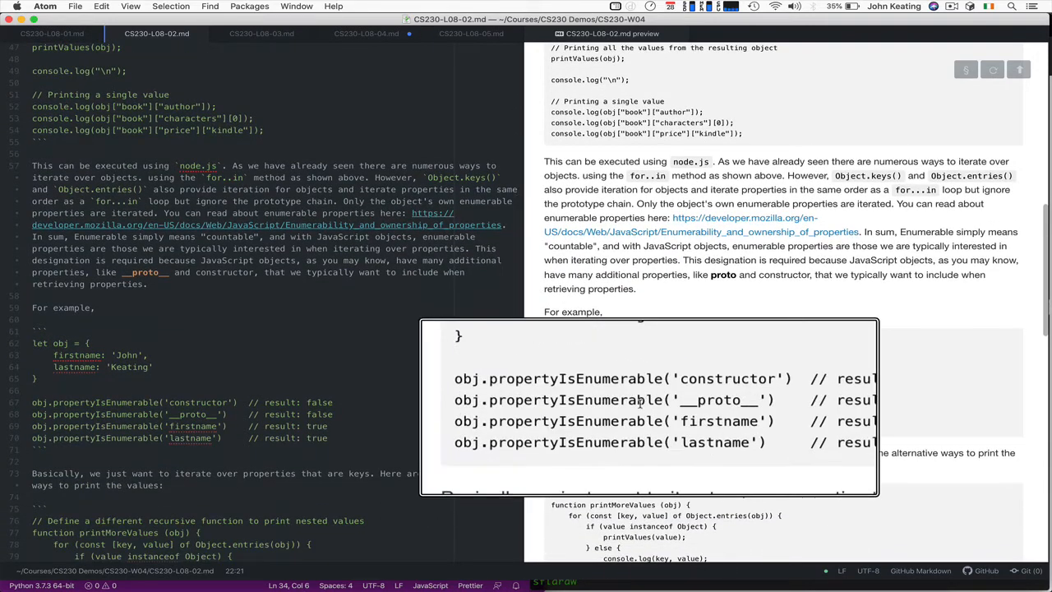
pyautogui.moveTo(712, 411)
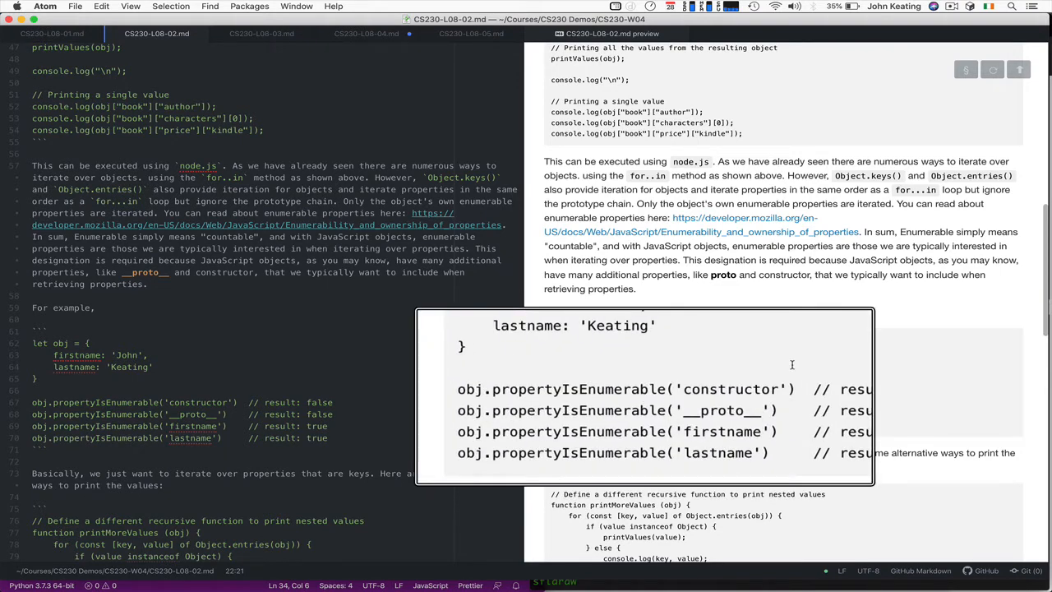
pyautogui.moveTo(709, 408)
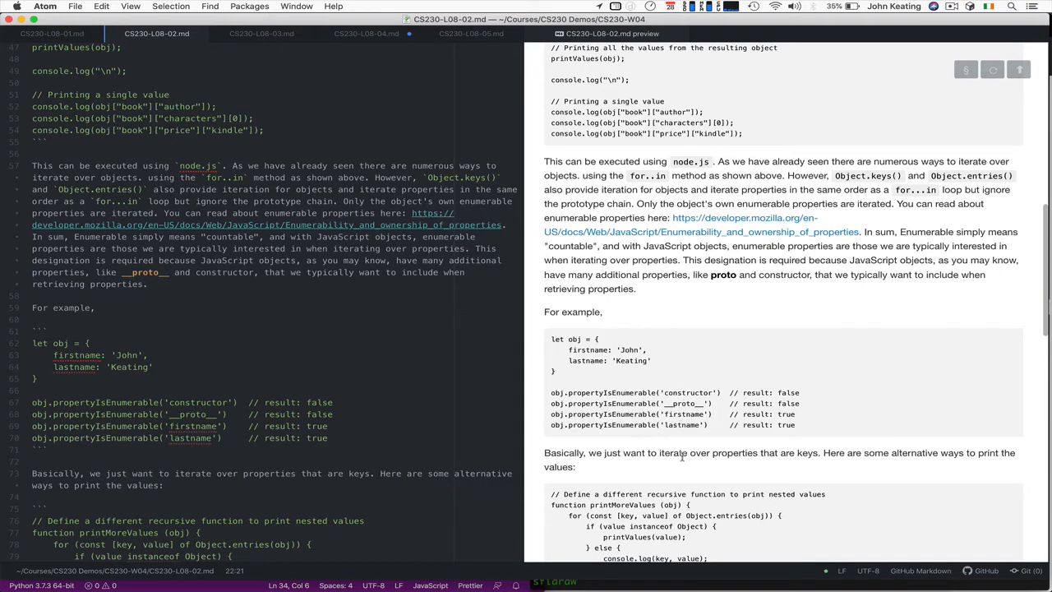
pyautogui.scroll(-3)
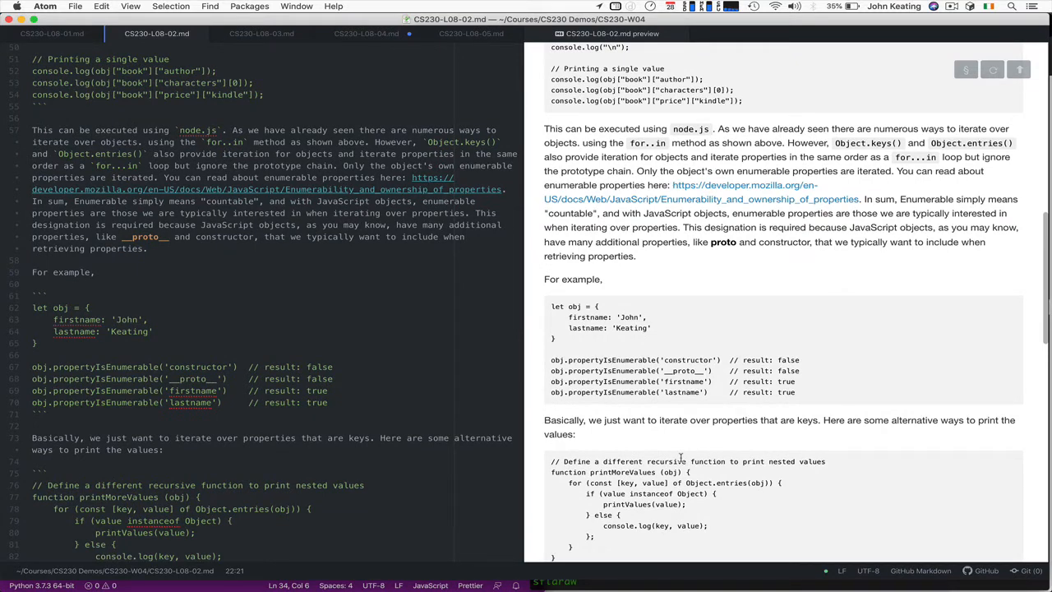
pyautogui.scroll(-3)
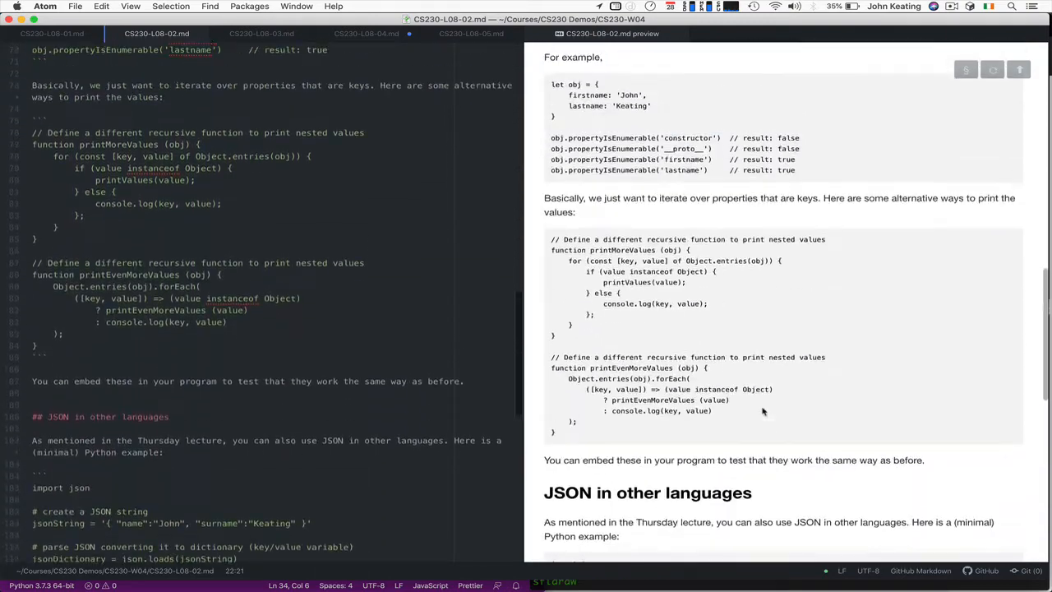
pyautogui.scroll(3)
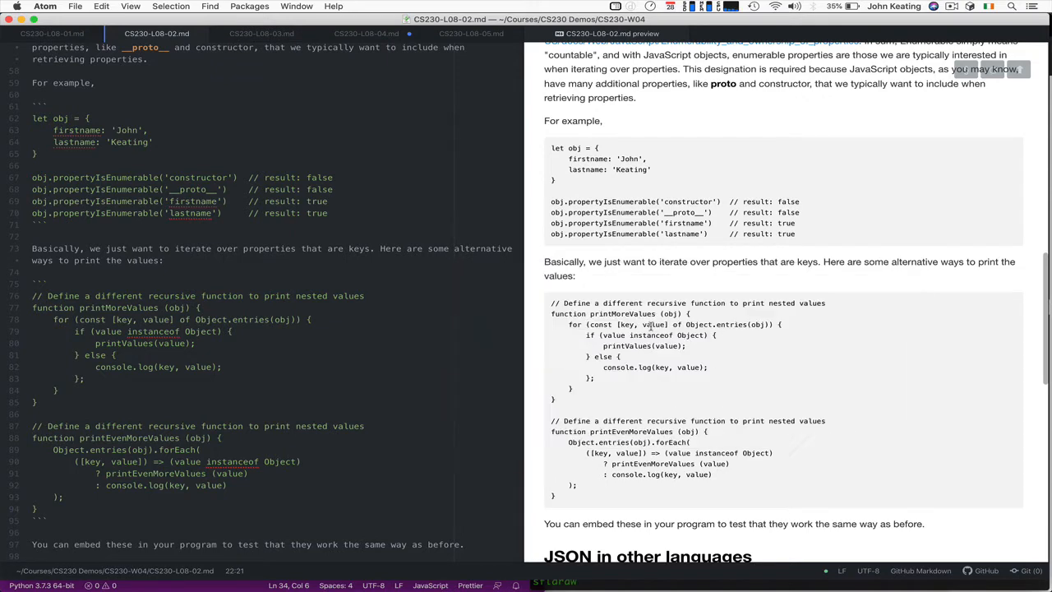
pyautogui.moveTo(621, 314)
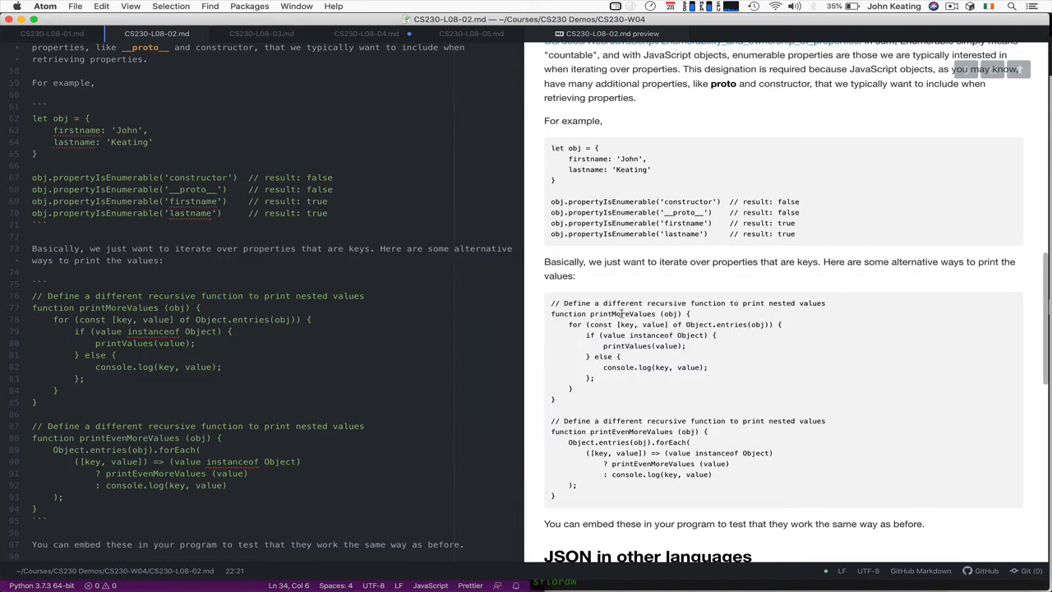
pyautogui.moveTo(578, 326)
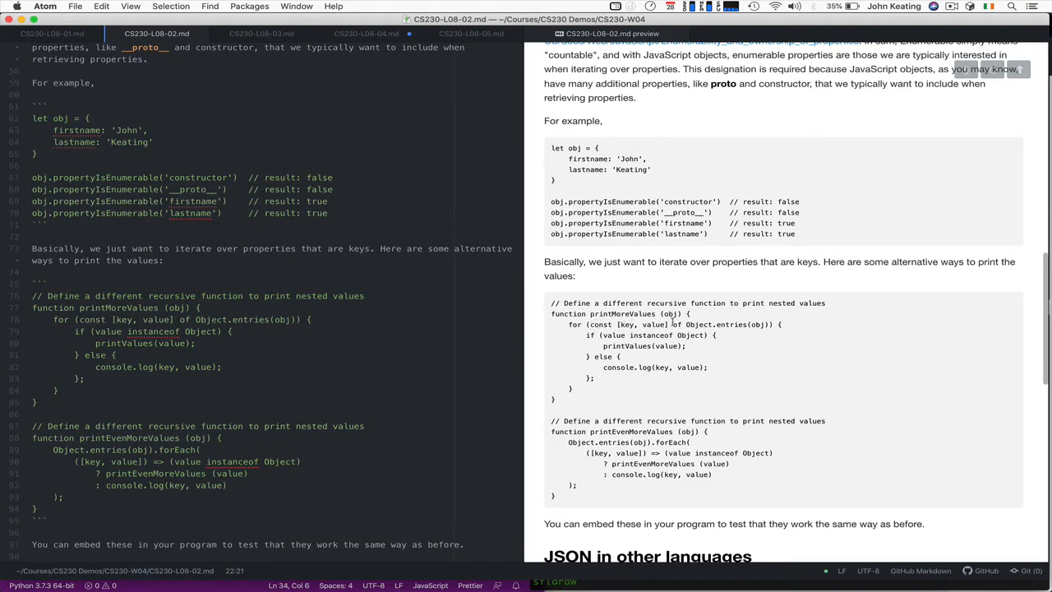
pyautogui.moveTo(766, 326)
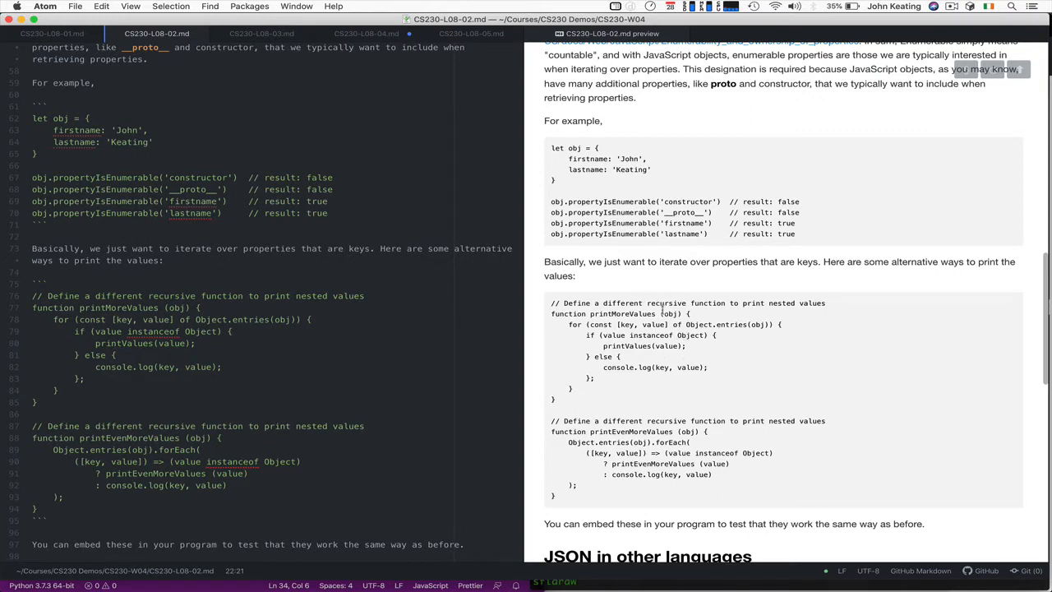
pyautogui.moveTo(625, 339)
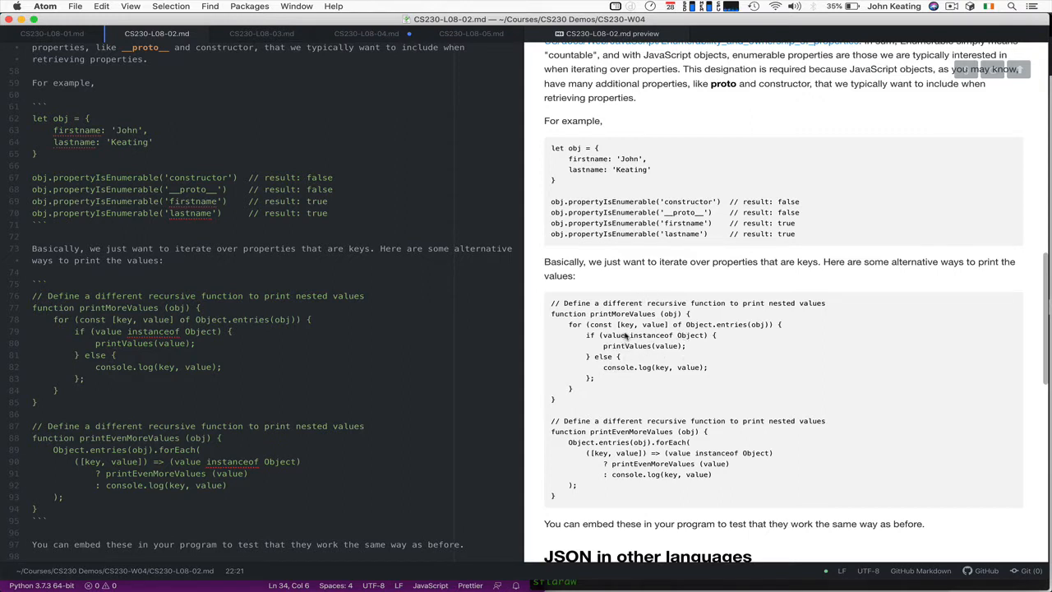
pyautogui.moveTo(612, 396)
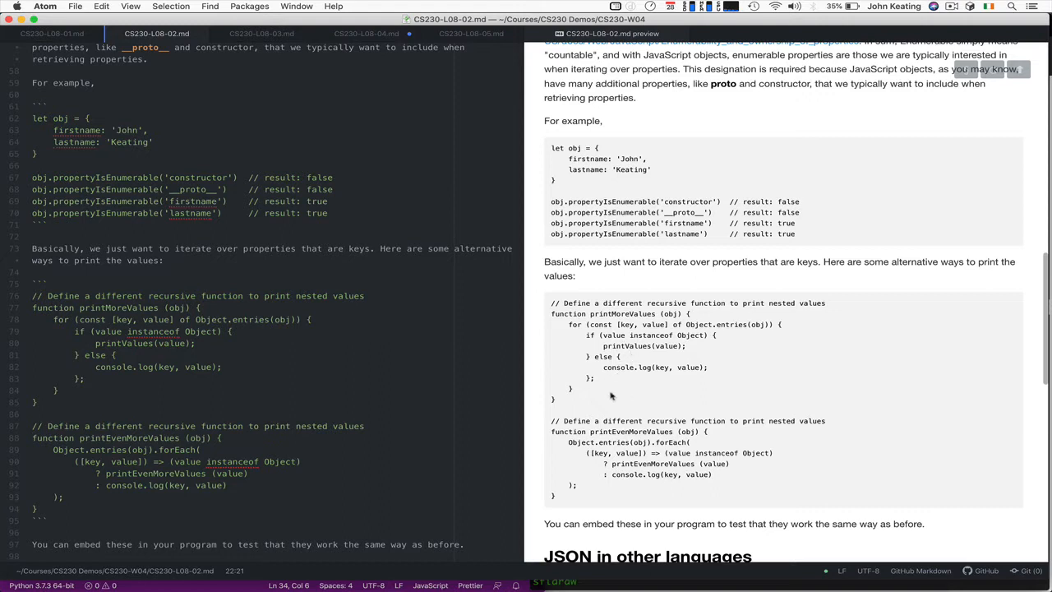
pyautogui.moveTo(641, 387)
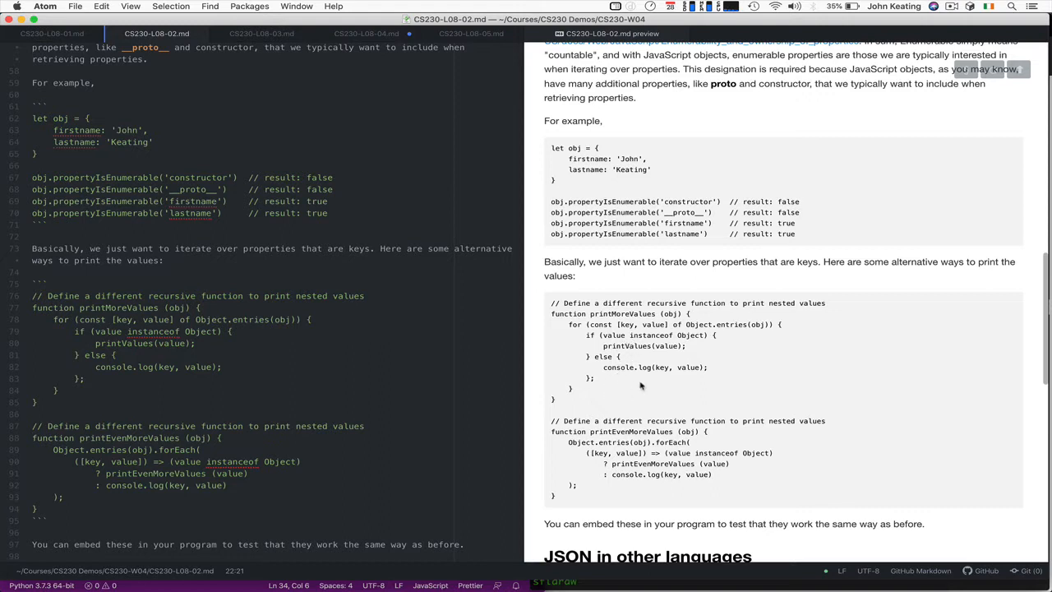
pyautogui.moveTo(641, 344)
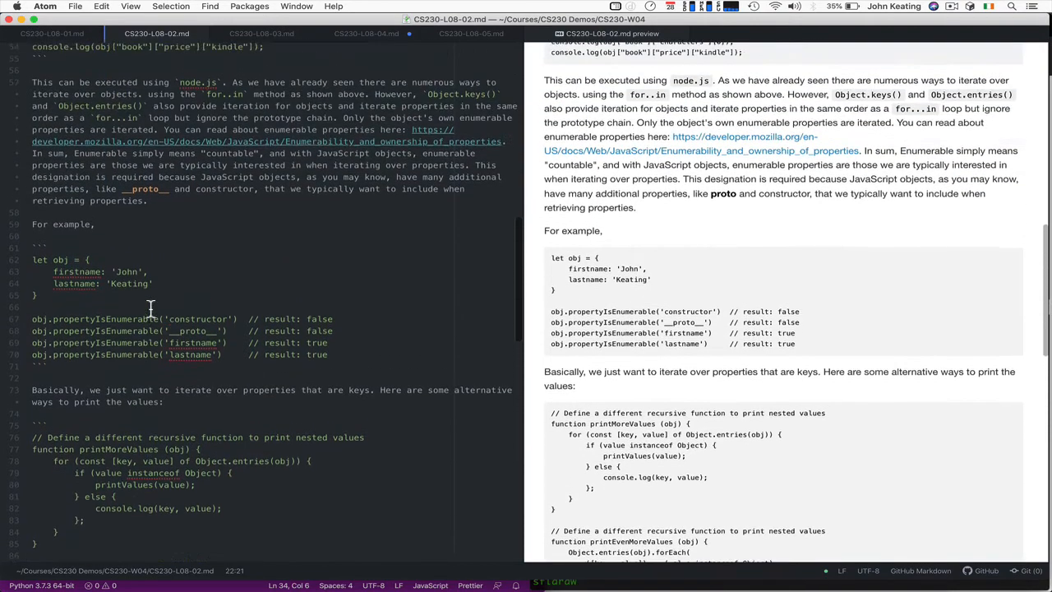
# Step: Scroll the notes to the start of the minimal Python JSON example with import json
pyautogui.scroll(3)
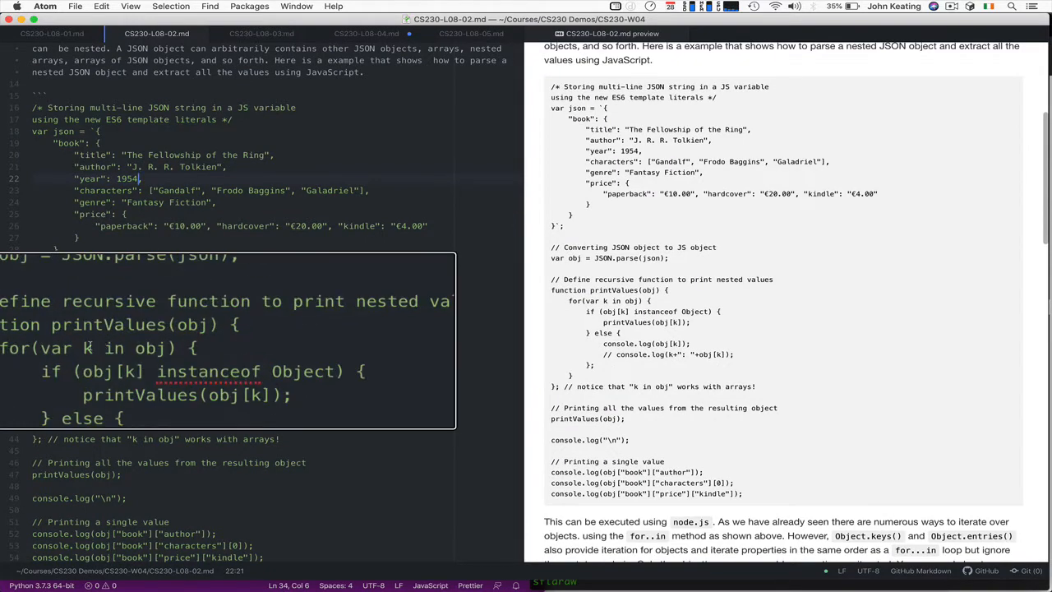
pyautogui.scroll(-3)
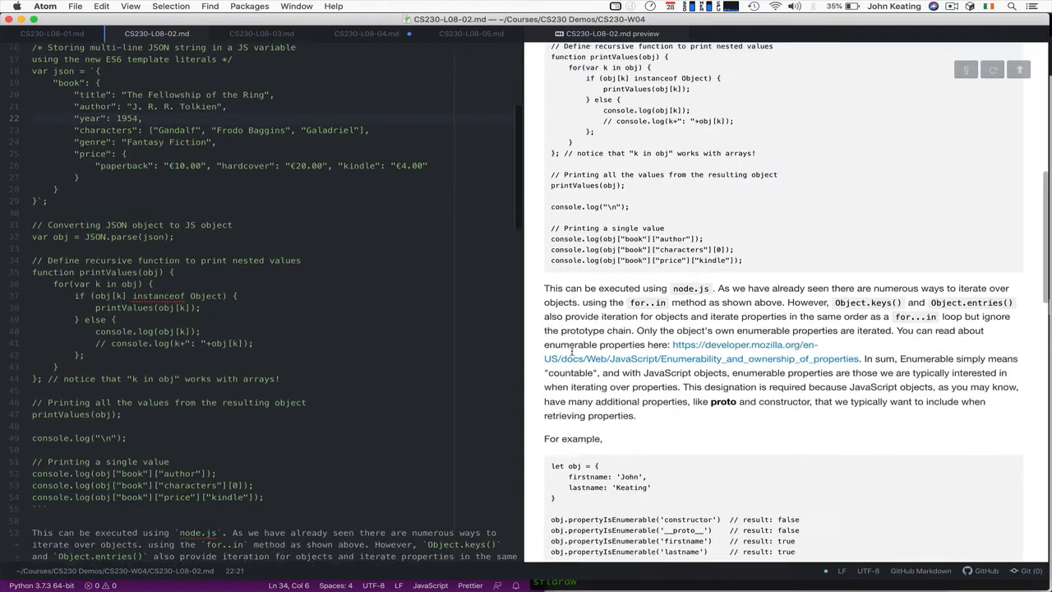
pyautogui.scroll(-3)
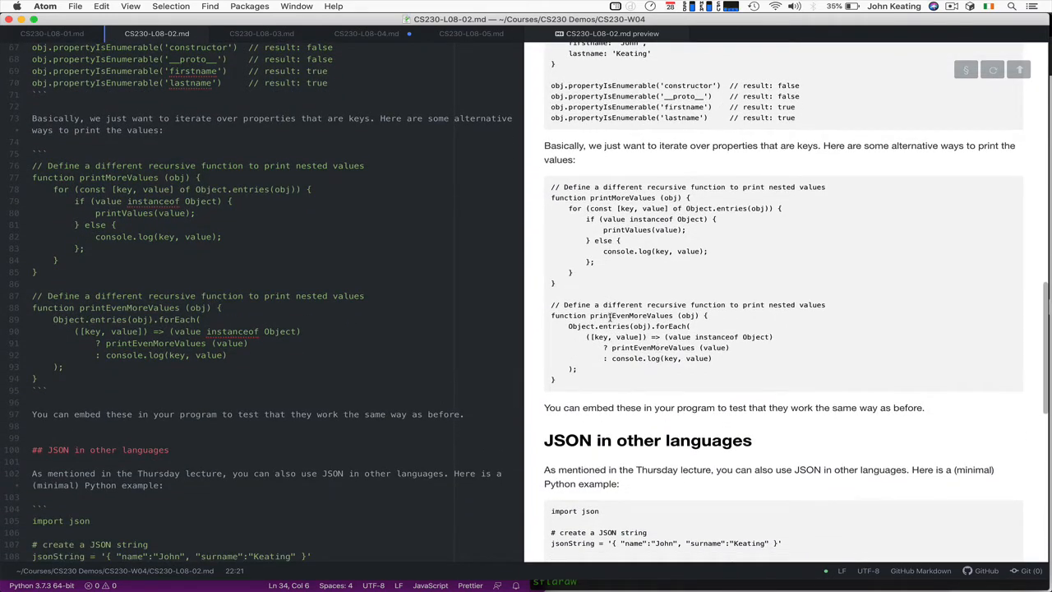
pyautogui.moveTo(670, 322)
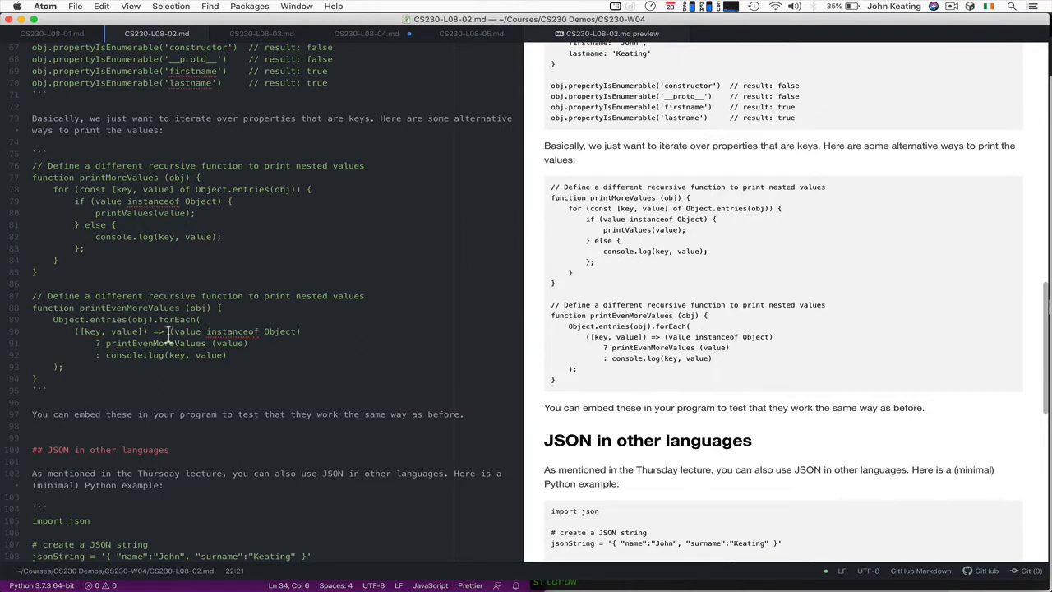
pyautogui.moveTo(158, 213)
pyautogui.write('More')
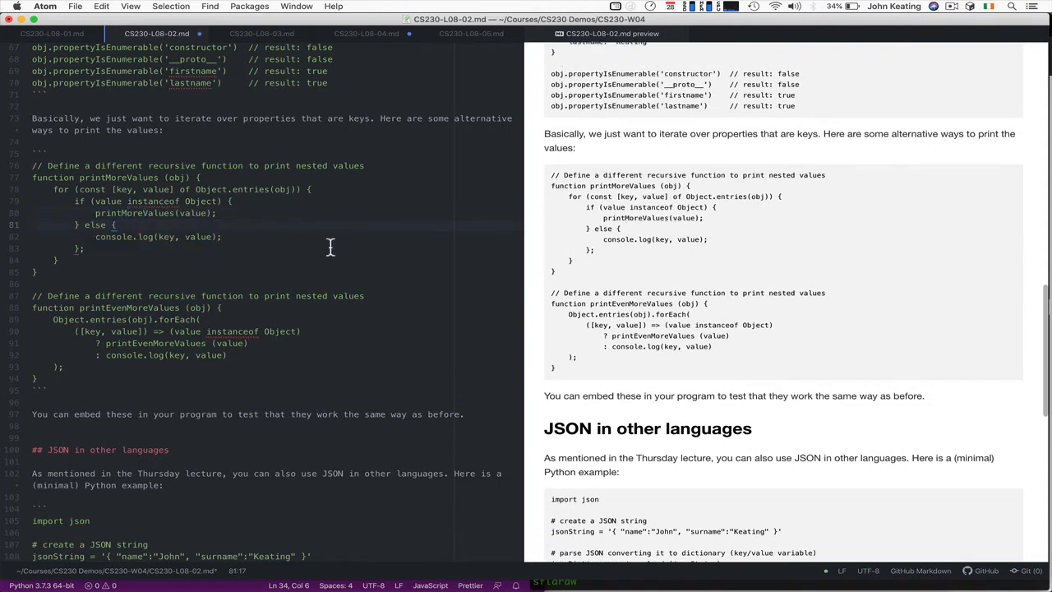
pyautogui.moveTo(660, 310)
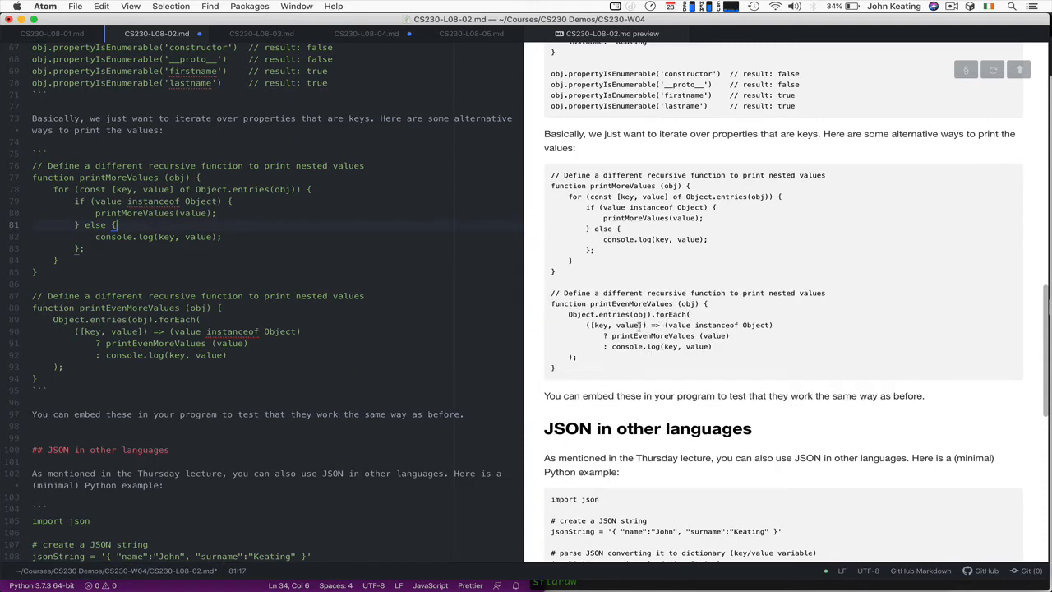
pyautogui.moveTo(722, 358)
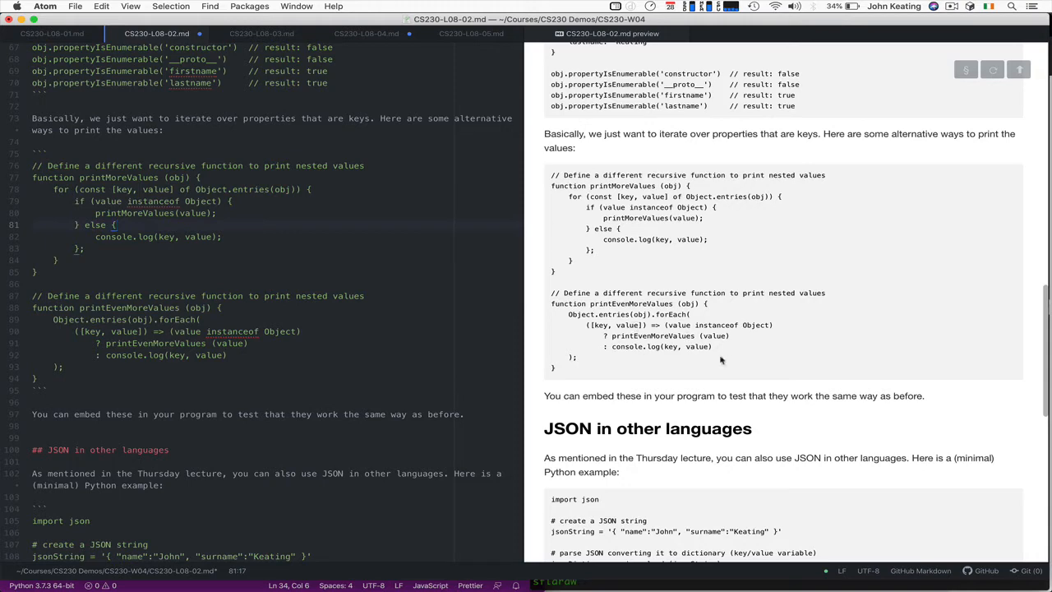
pyautogui.moveTo(612, 215)
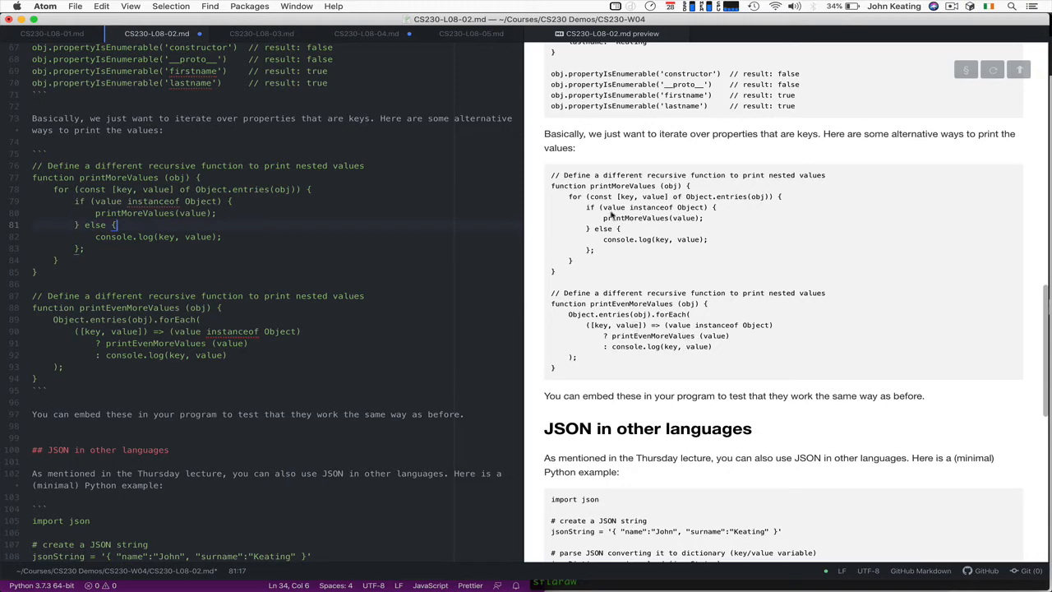
pyautogui.moveTo(658, 326)
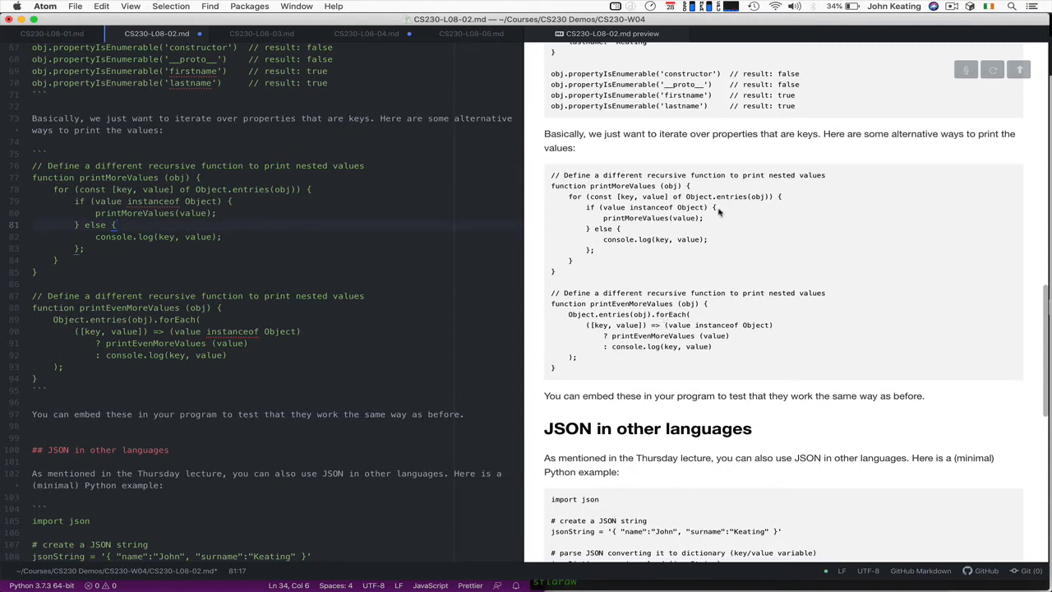
pyautogui.moveTo(707, 207)
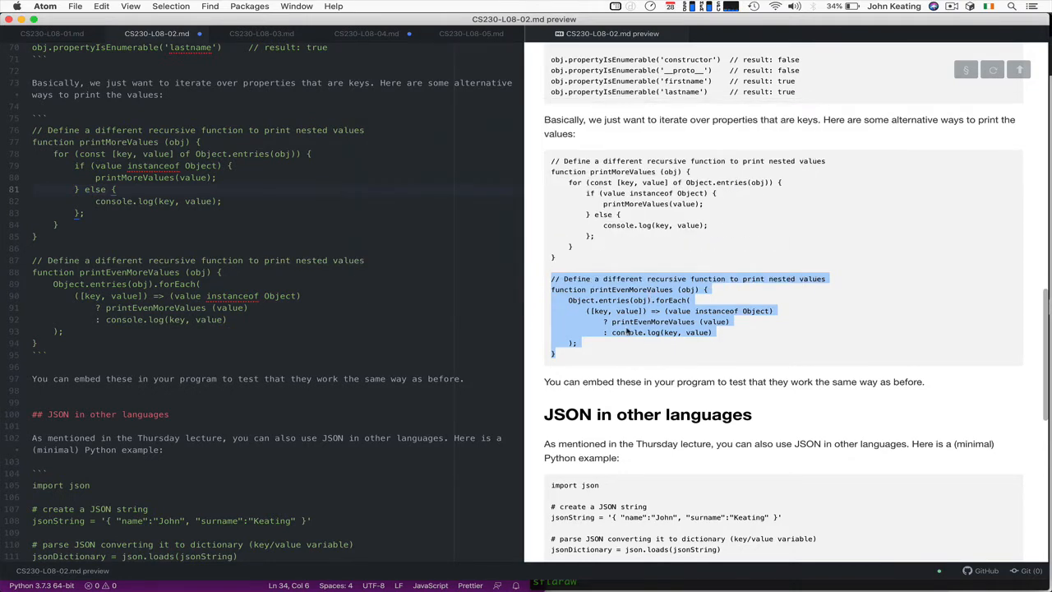
pyautogui.scroll(-3)
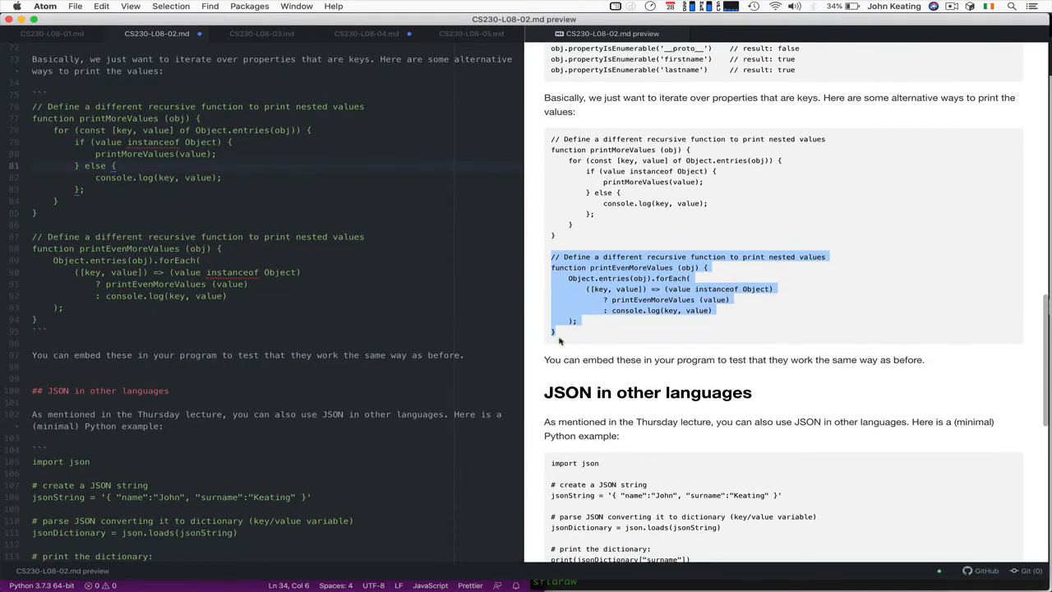
pyautogui.scroll(-3)
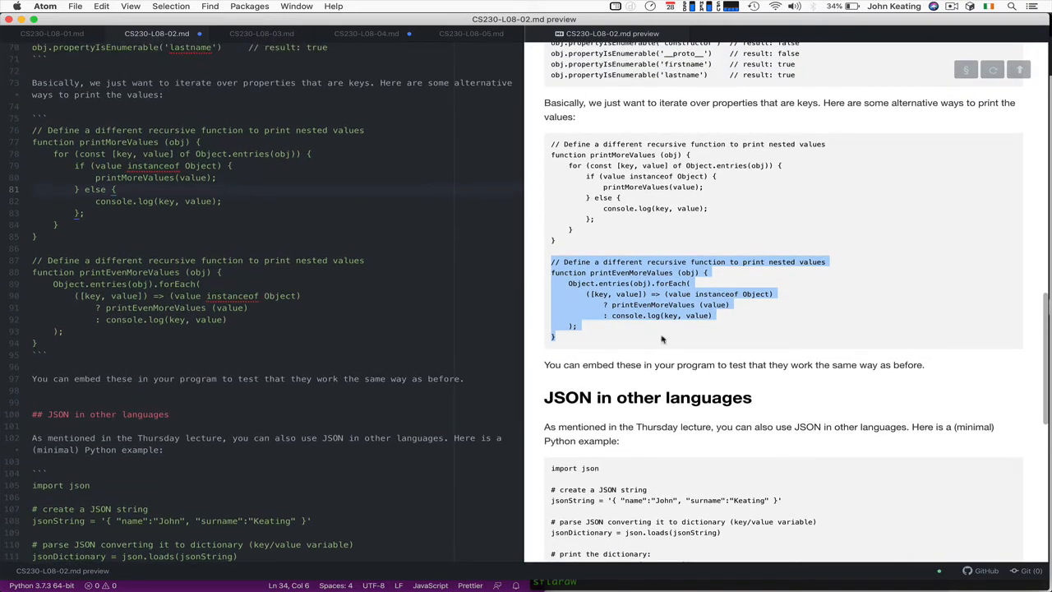
pyautogui.moveTo(664, 332)
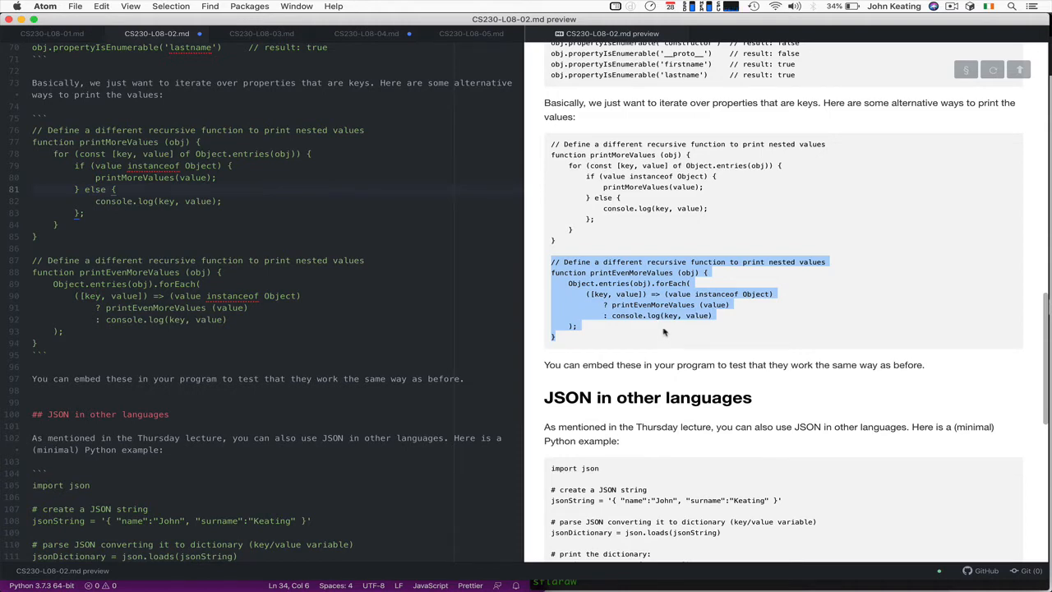
pyautogui.scroll(-3)
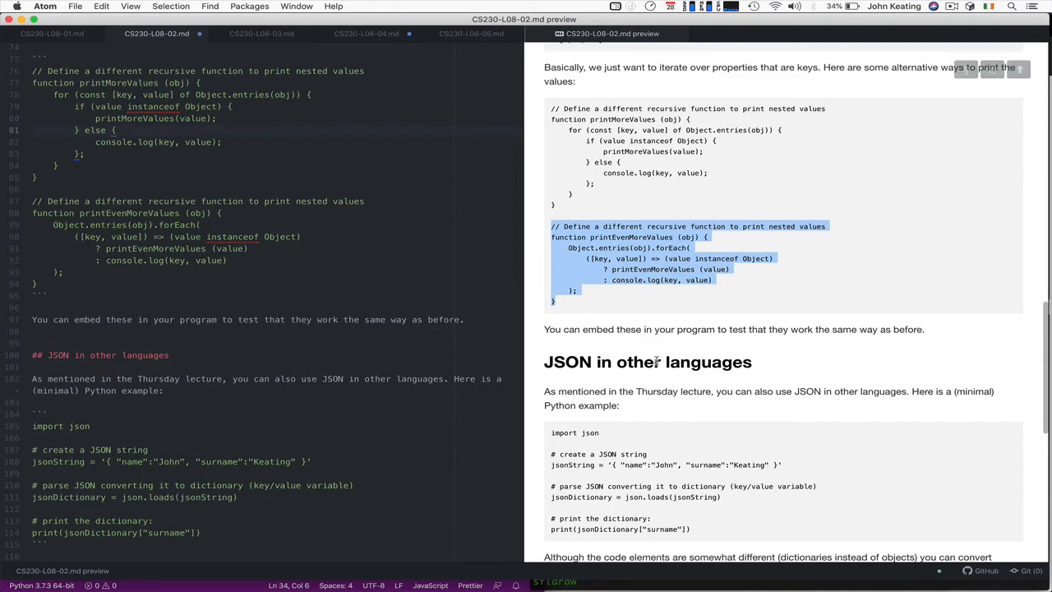
# Step: Scroll the notes to the paragraph on converting JSON strings and Python variables
pyautogui.scroll(-3)
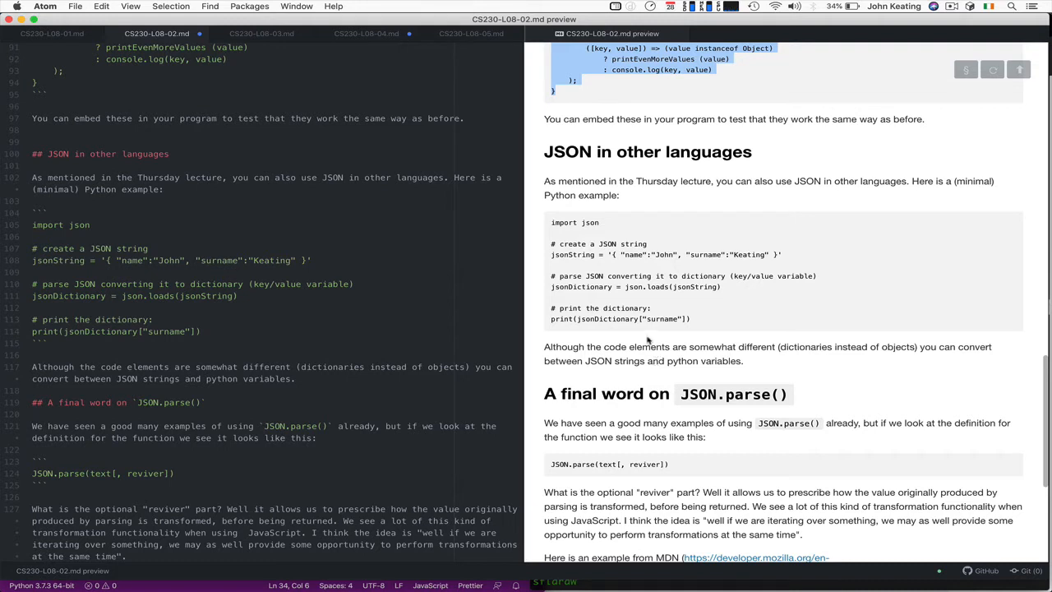
pyautogui.moveTo(621, 246)
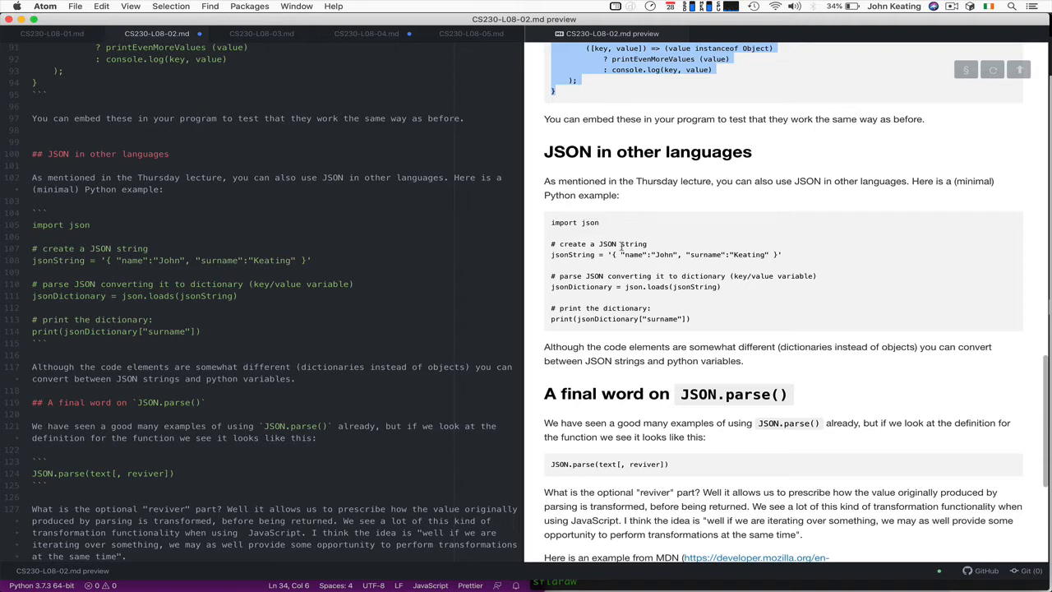
pyautogui.moveTo(592, 255)
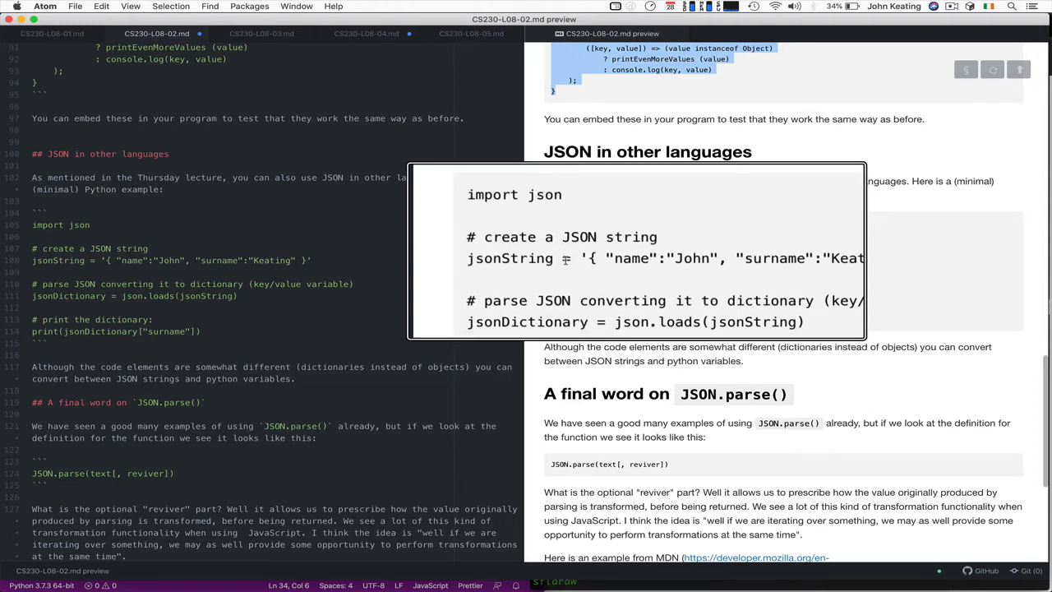
pyautogui.moveTo(748, 283)
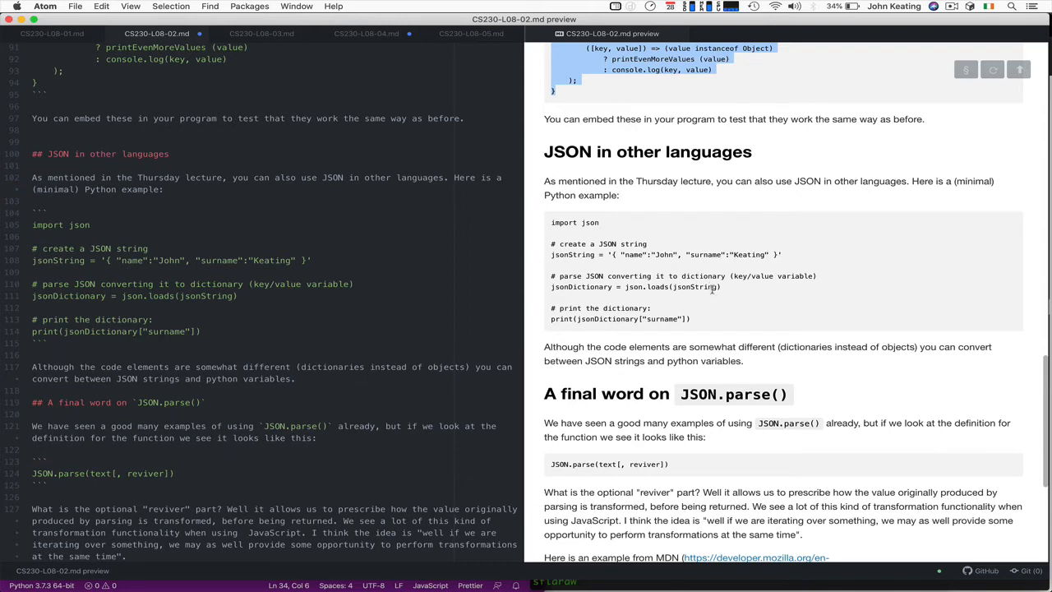
pyautogui.moveTo(735, 292)
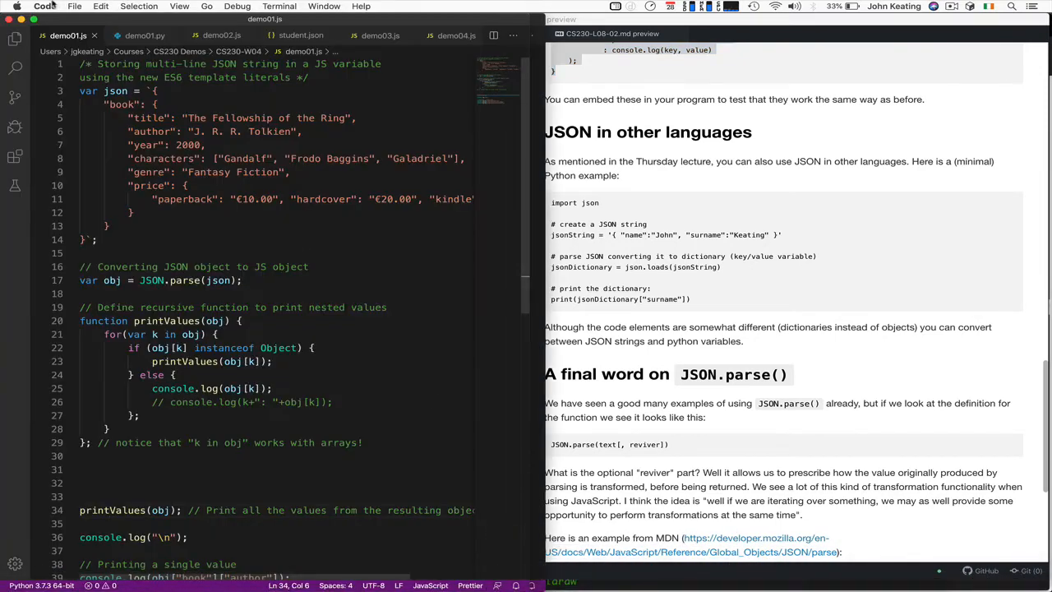
# Step: Clear the Terminal and run demo01.py with python, printing the surname Keating
pyautogui.click(144, 36)
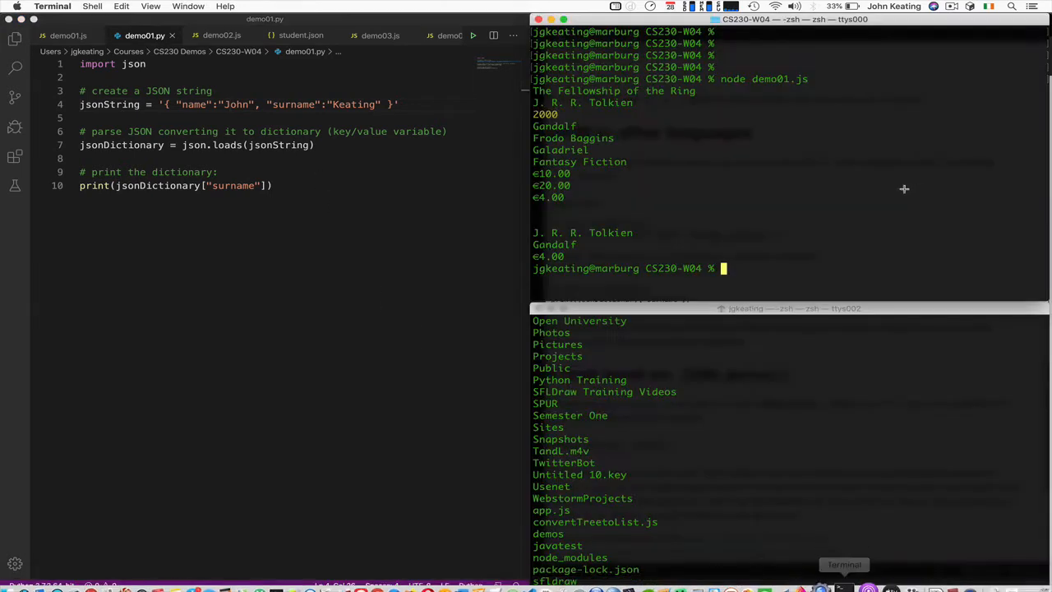
pyautogui.write('clear')
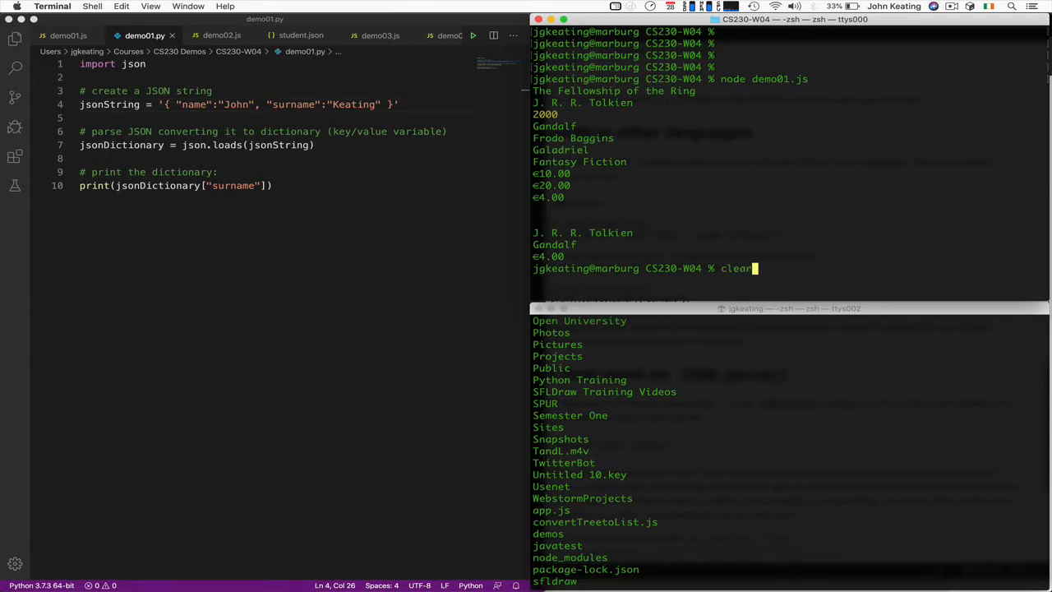
pyautogui.press('Return')
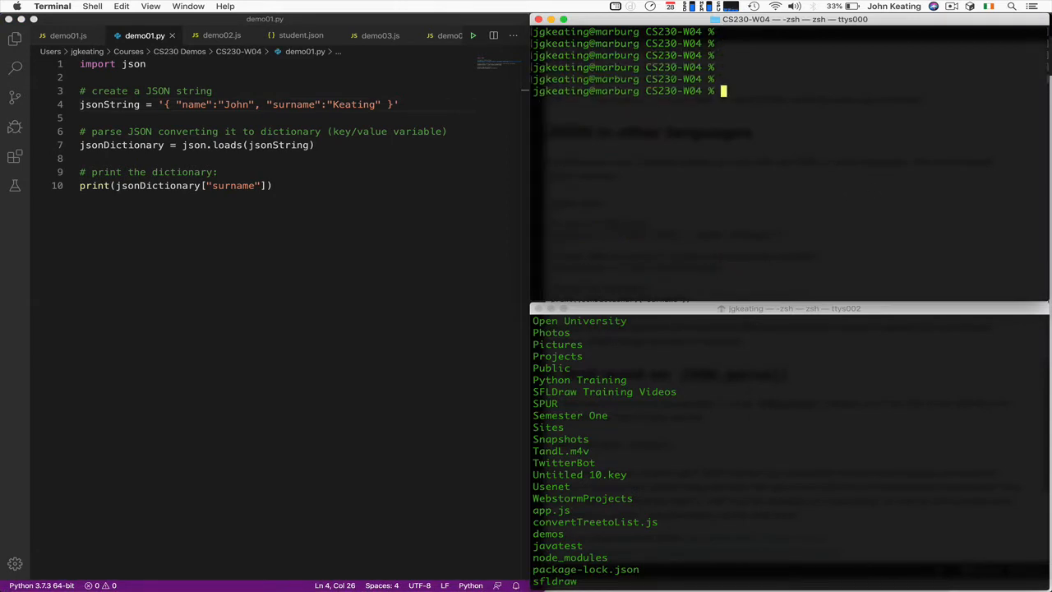
pyautogui.write('python')
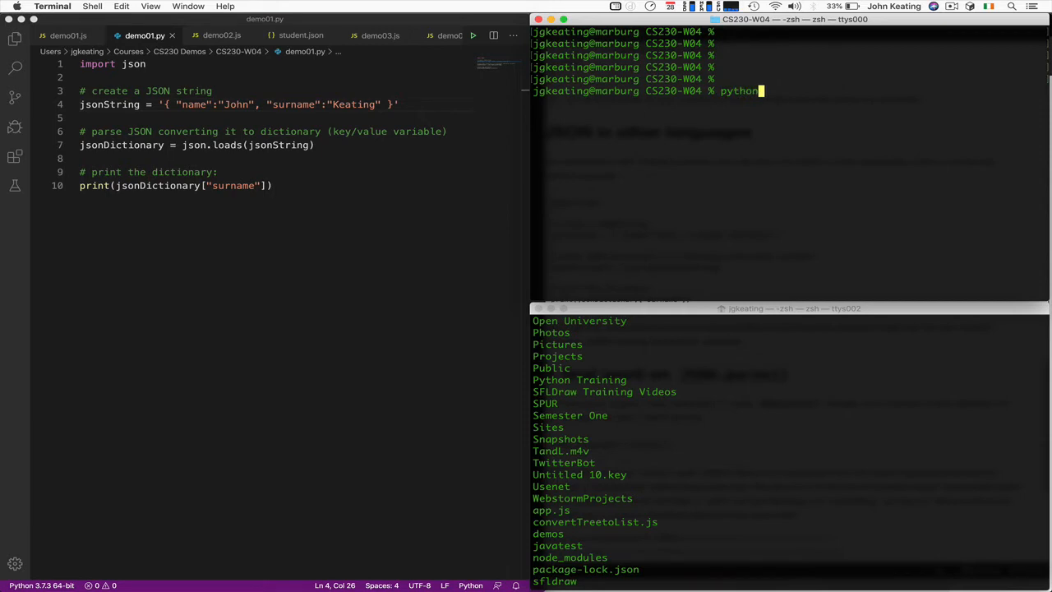
pyautogui.write('demo01.py')
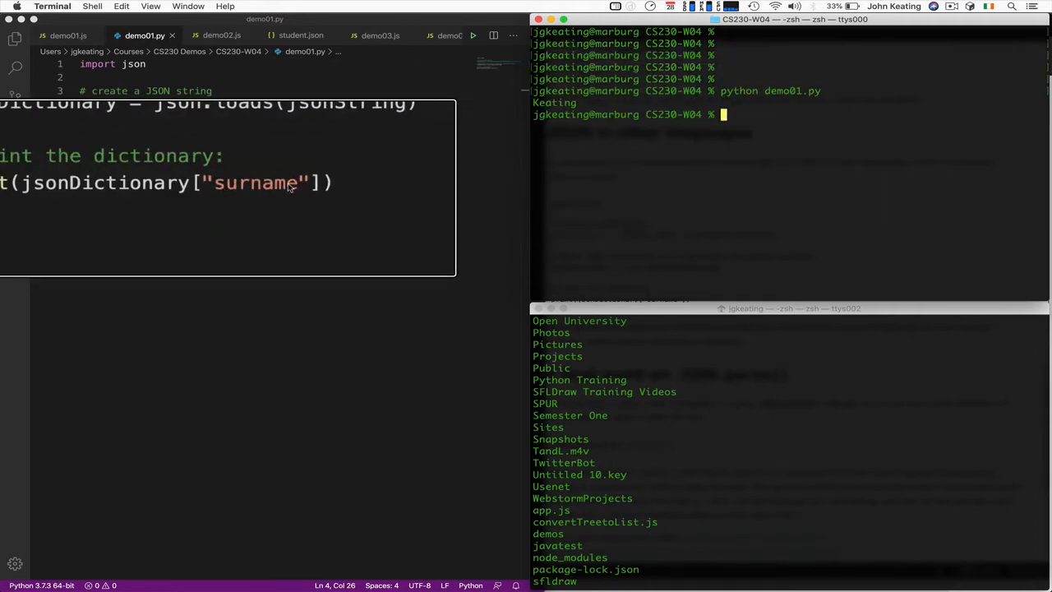
pyautogui.moveTo(253, 192)
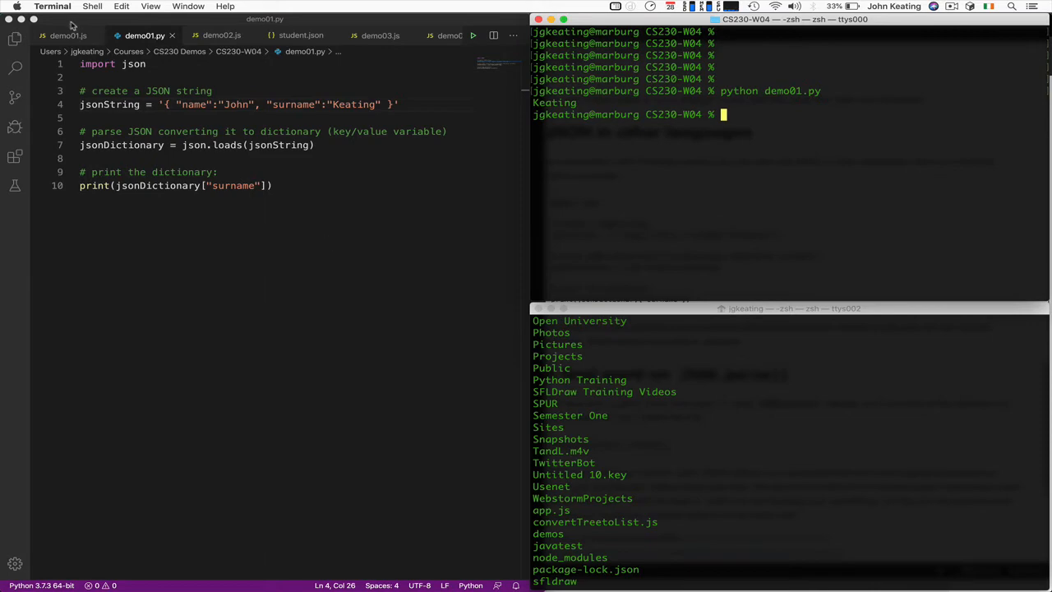
# Step: Return to Atom and scroll through the MDN JSON.parse reviver examples to the Summary
pyautogui.click(69, 36)
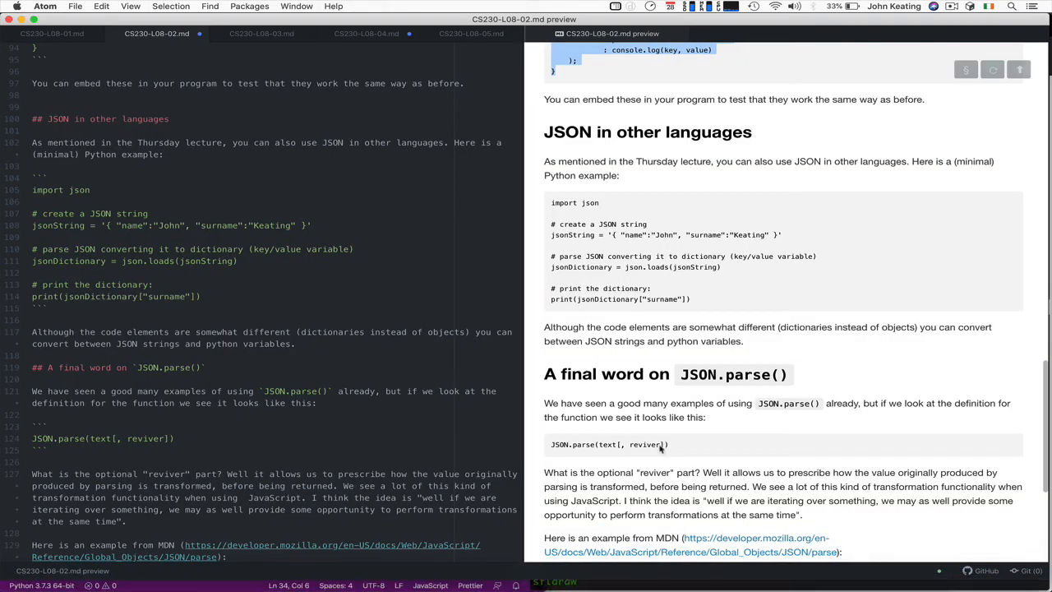
pyautogui.scroll(-3)
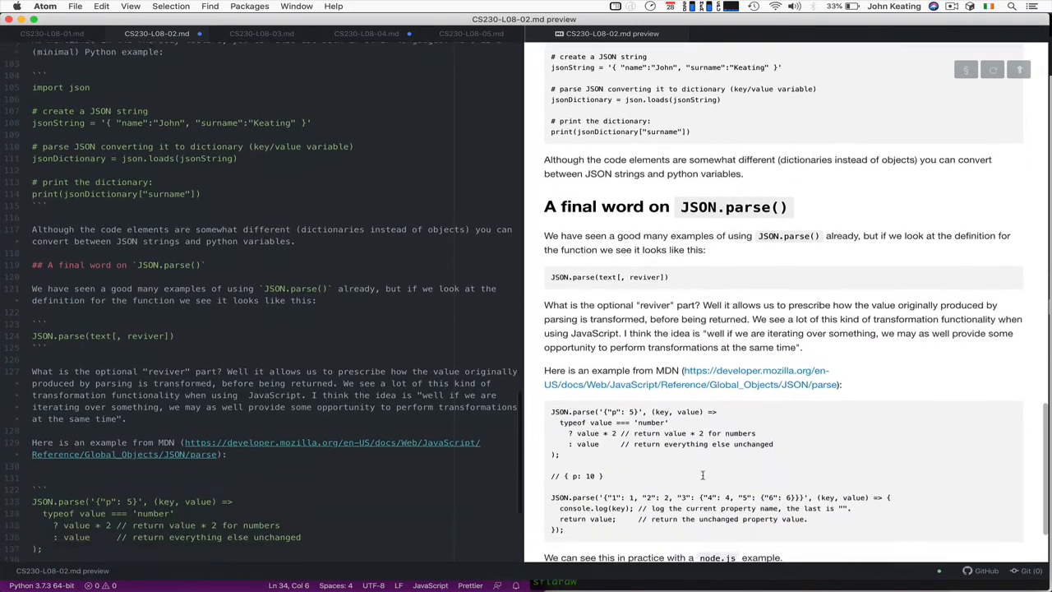
pyautogui.scroll(-3)
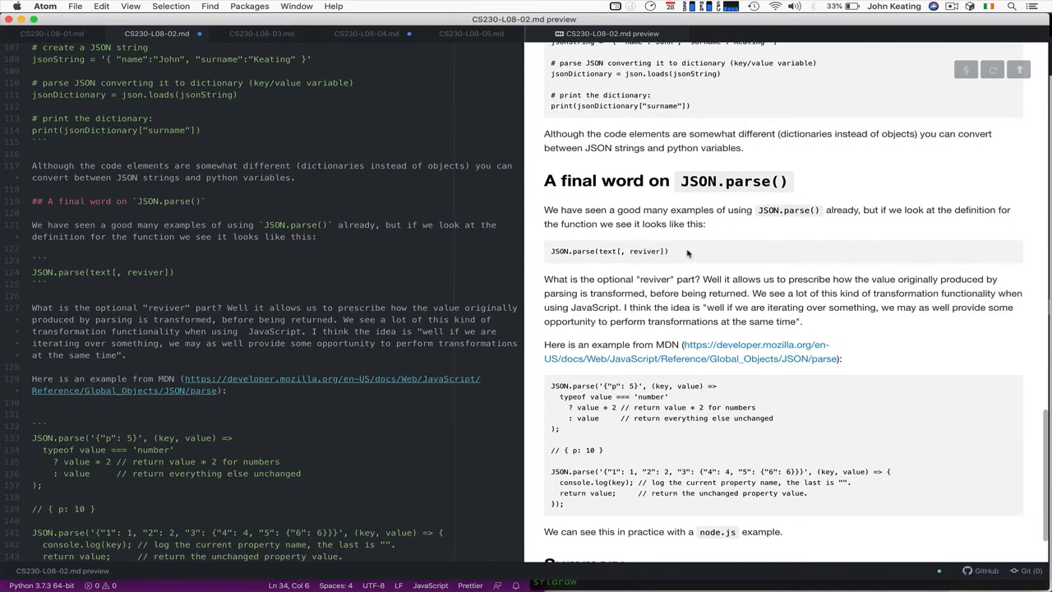
pyautogui.moveTo(710, 184)
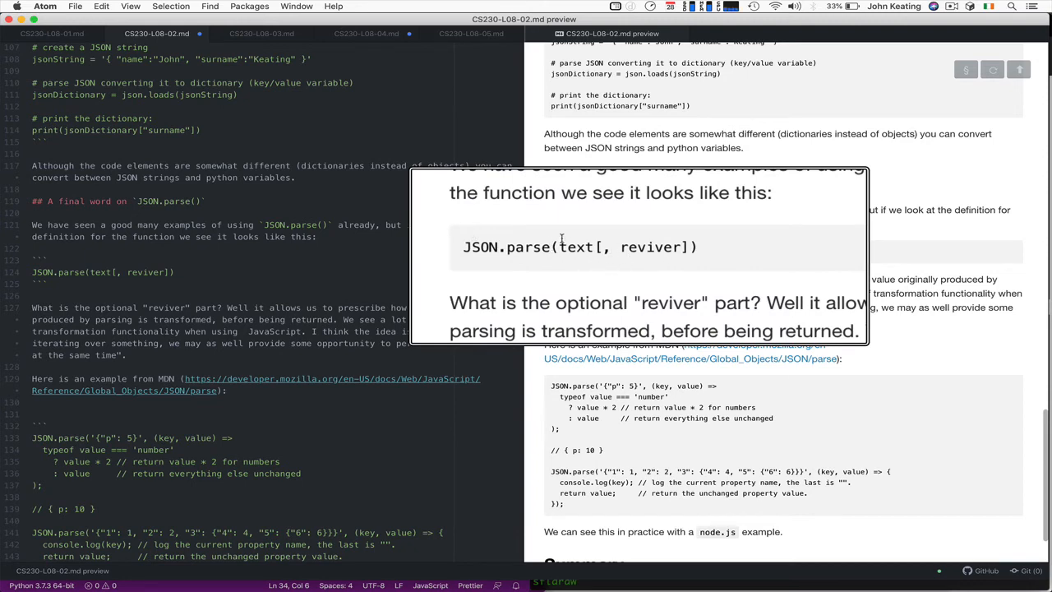
pyautogui.moveTo(609, 256)
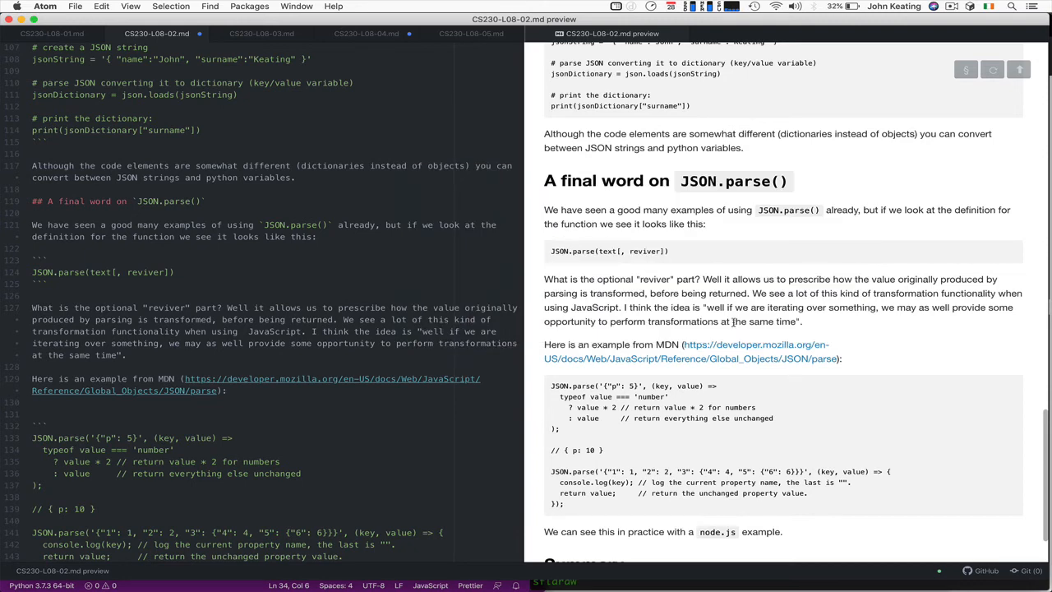
pyautogui.scroll(-3)
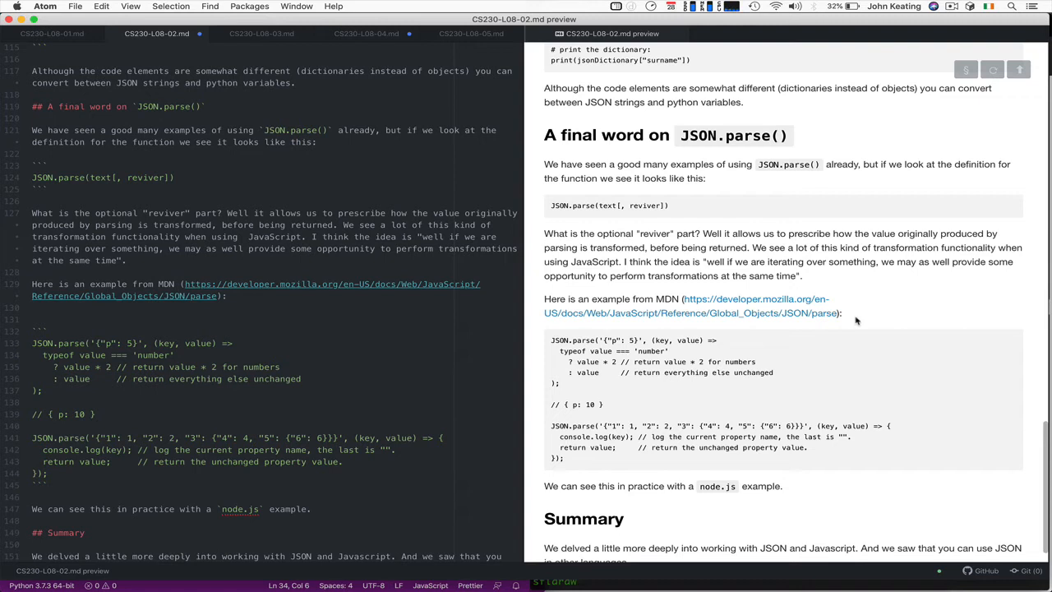
pyautogui.moveTo(753, 371)
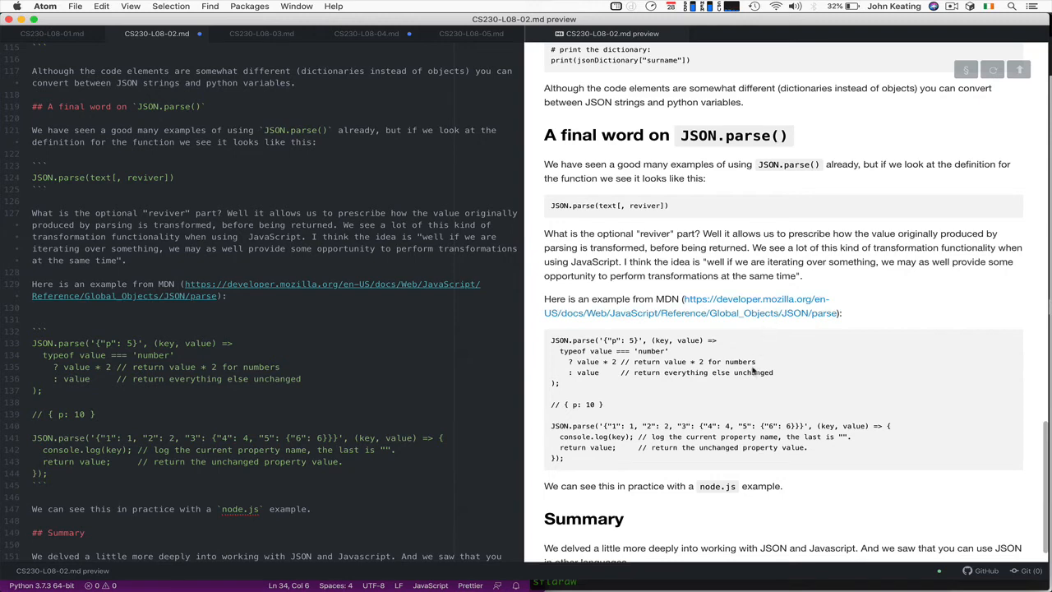
pyautogui.moveTo(592, 352)
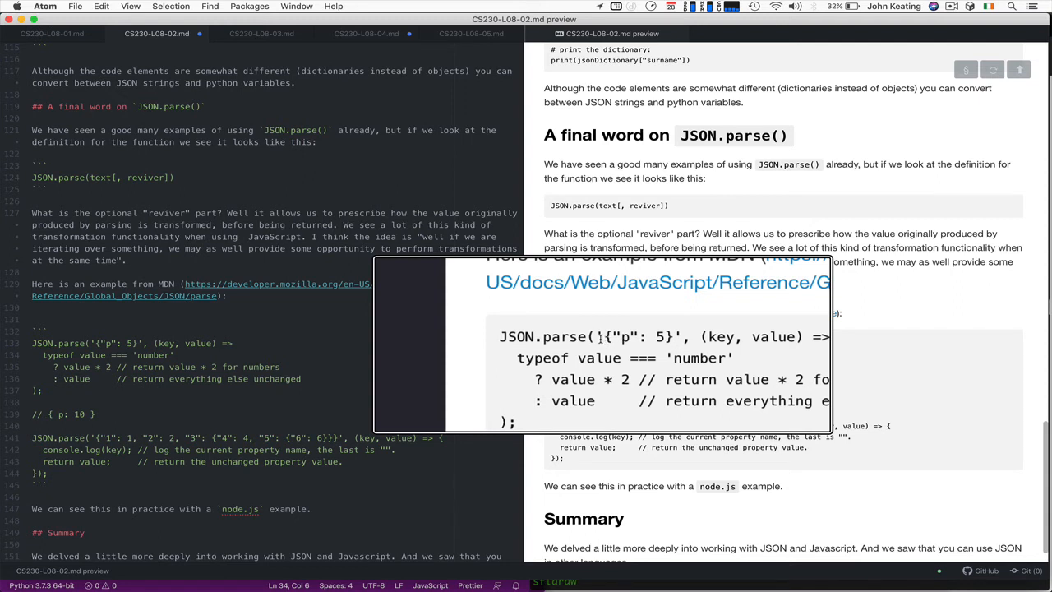
pyautogui.moveTo(605, 335)
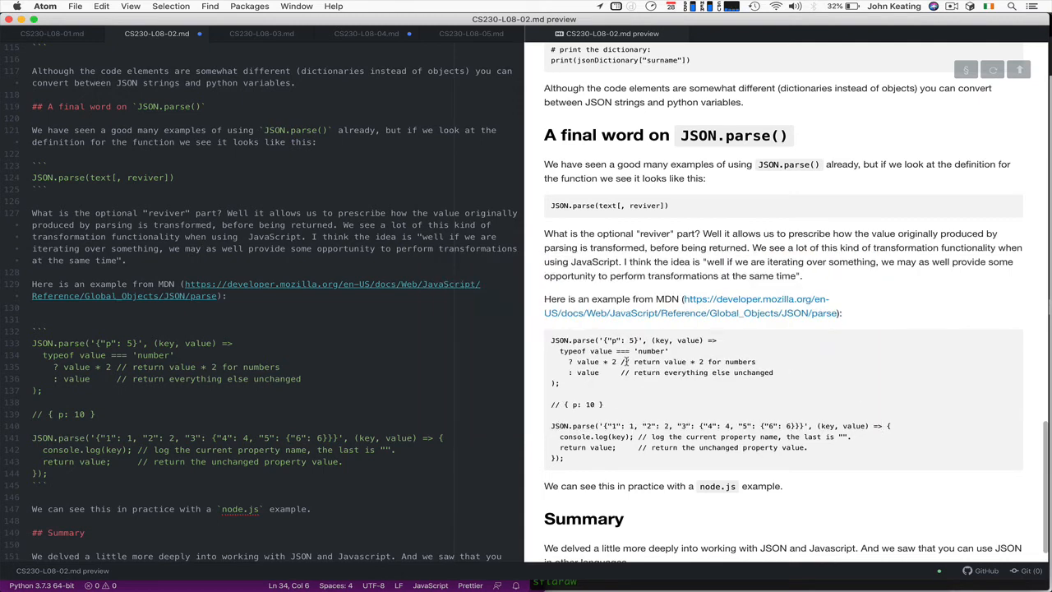
pyautogui.scroll(3)
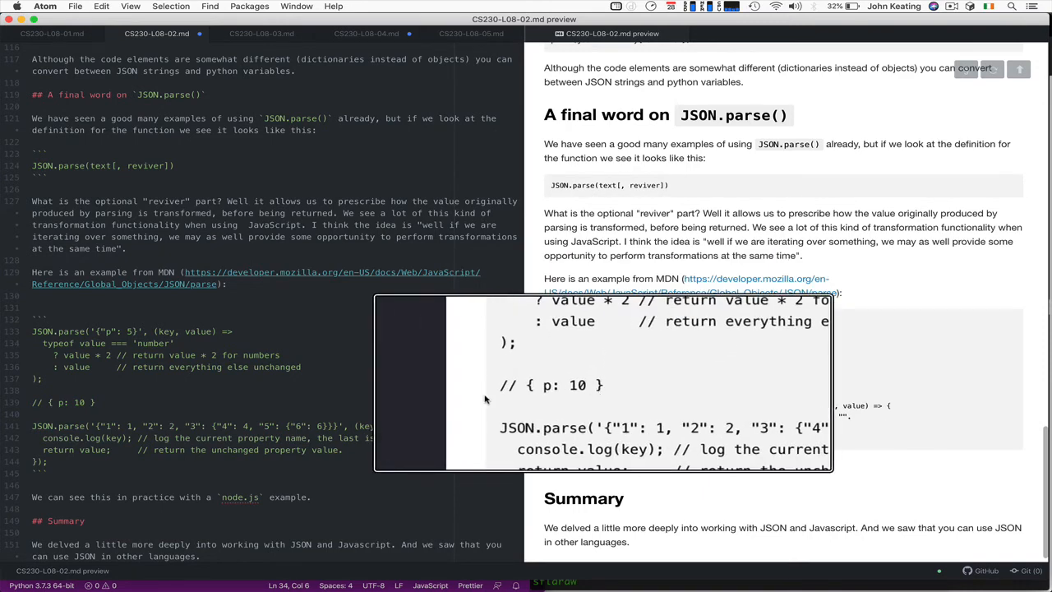
pyautogui.moveTo(590, 385)
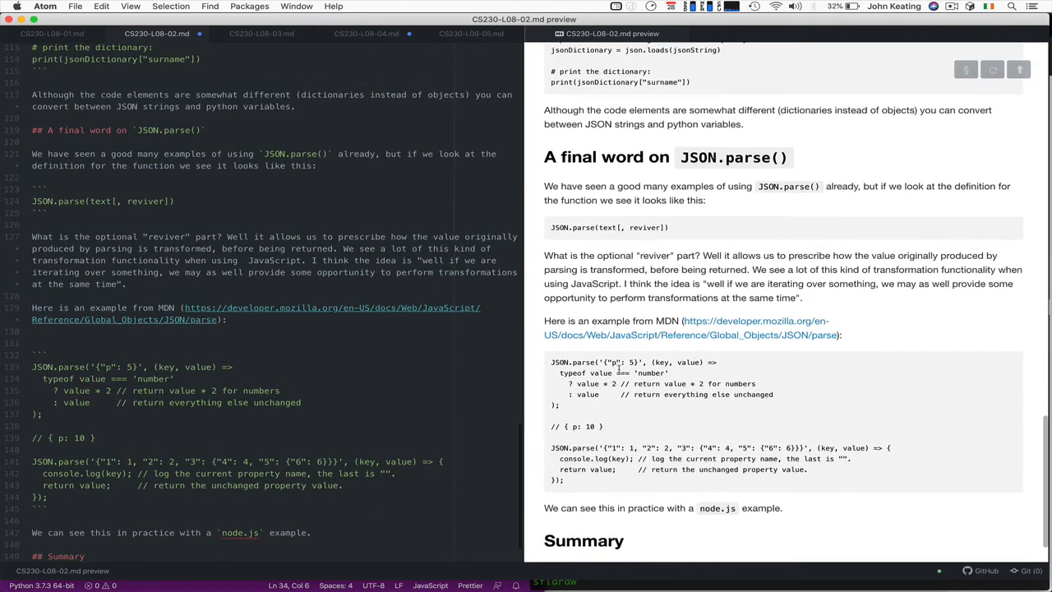
pyautogui.scroll(-3)
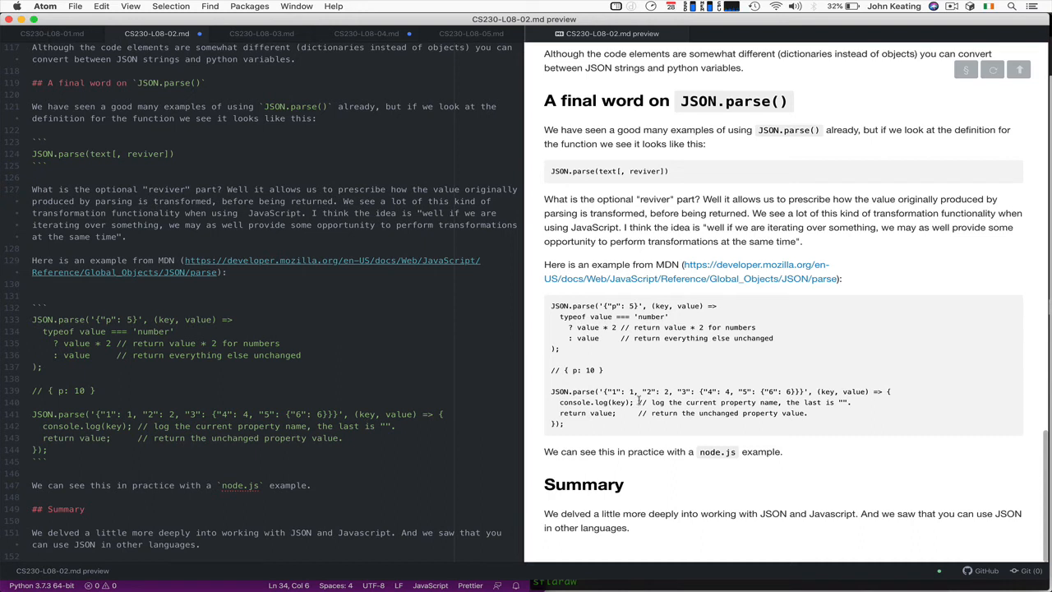
pyautogui.moveTo(697, 392)
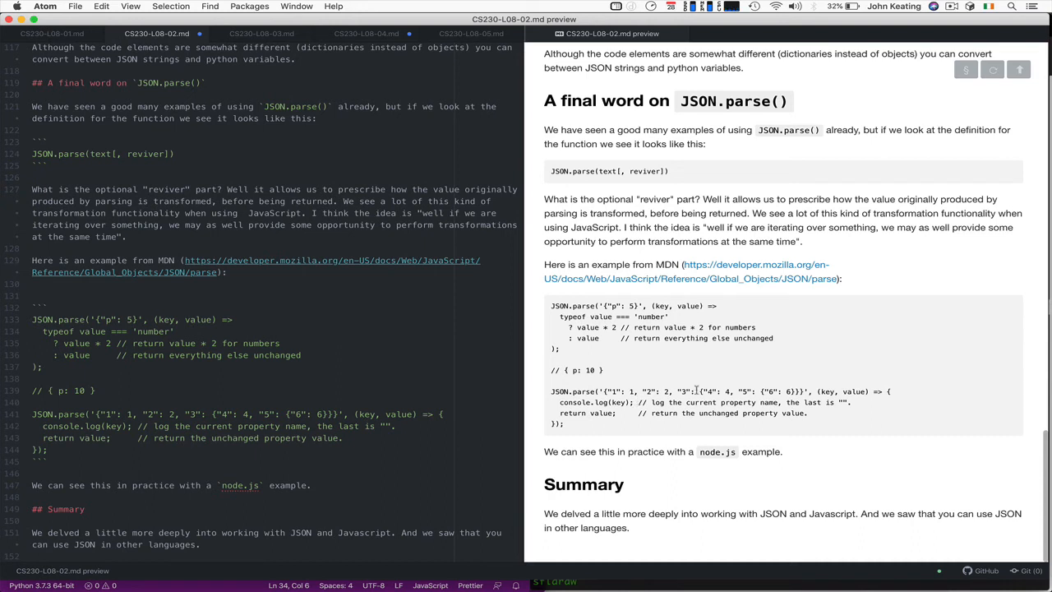
pyautogui.moveTo(684, 468)
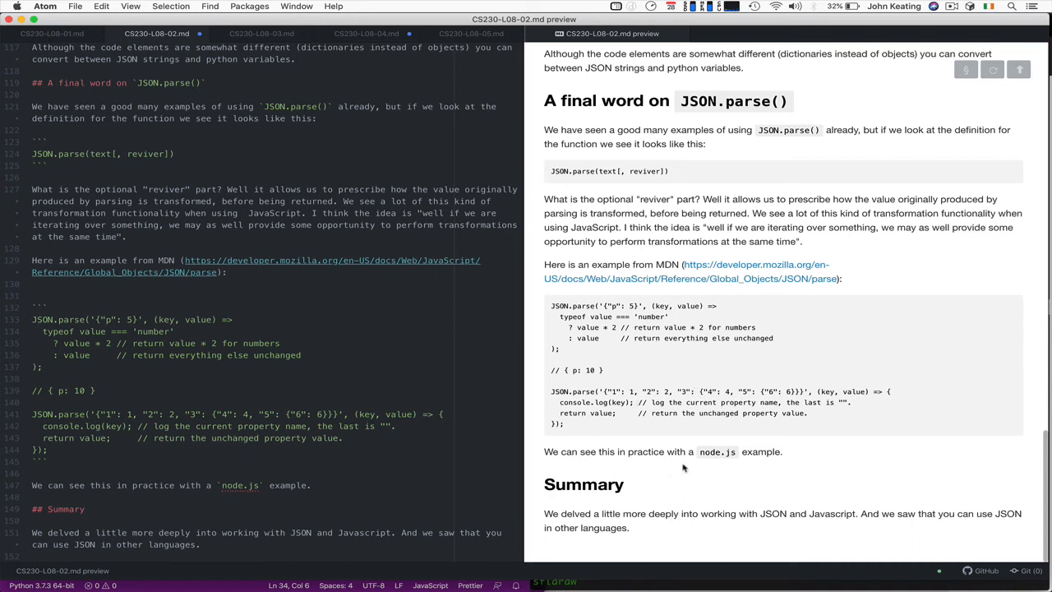
pyautogui.moveTo(855, 567)
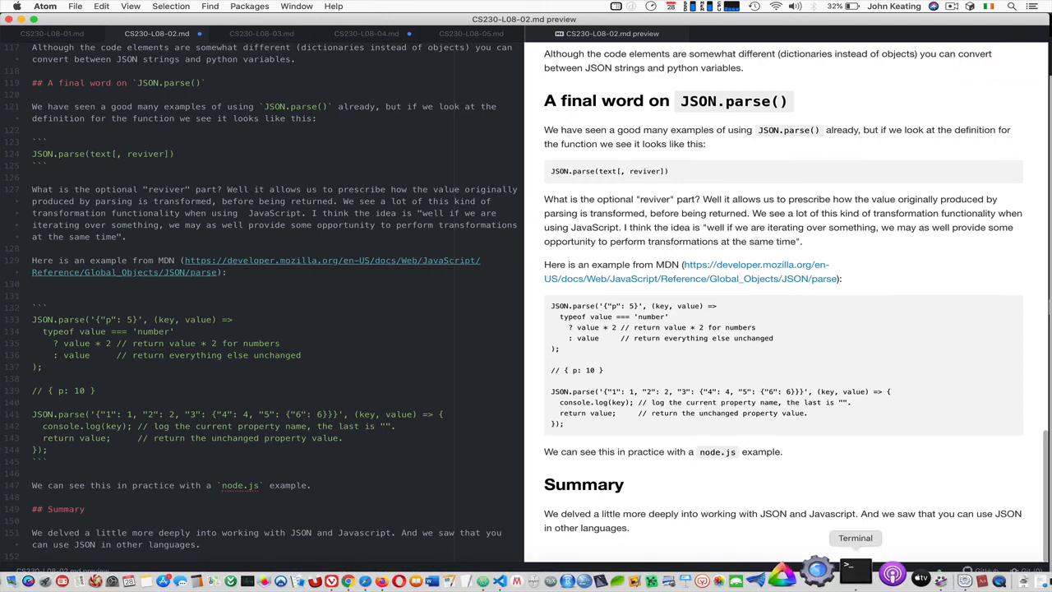
pyautogui.moveTo(516, 570)
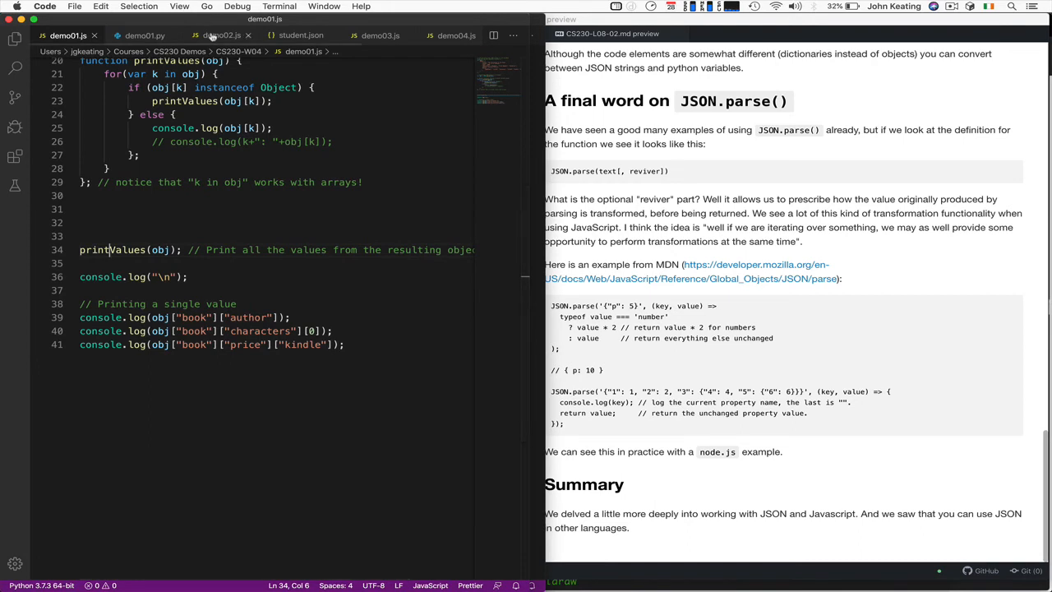
# Step: Run demo02.js with node, printing keys 1, 2, 4, 6, 5, 3, then return to the notes
pyautogui.click(222, 36)
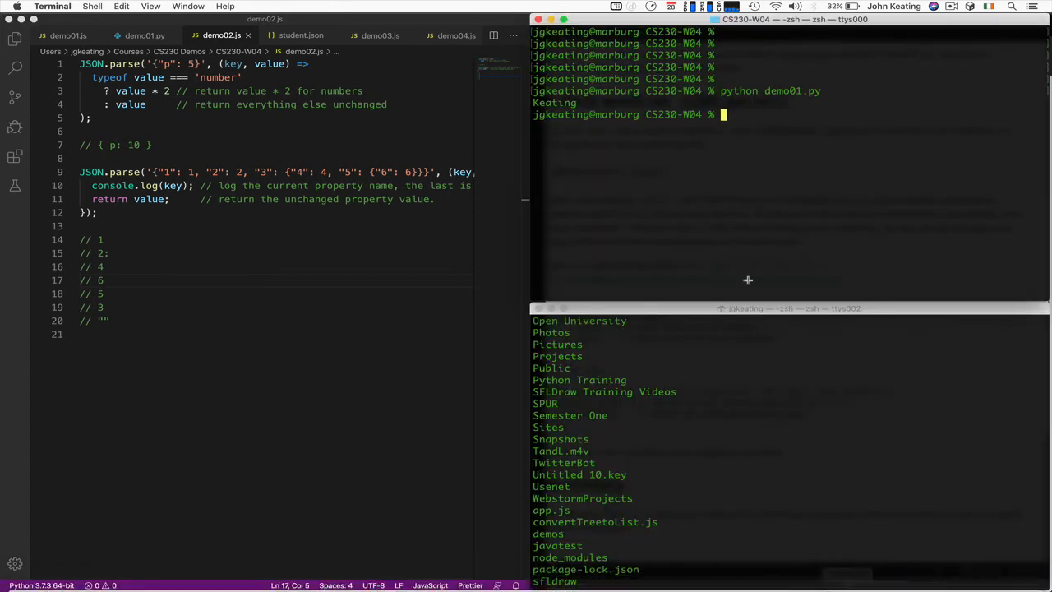
pyautogui.moveTo(725, 228)
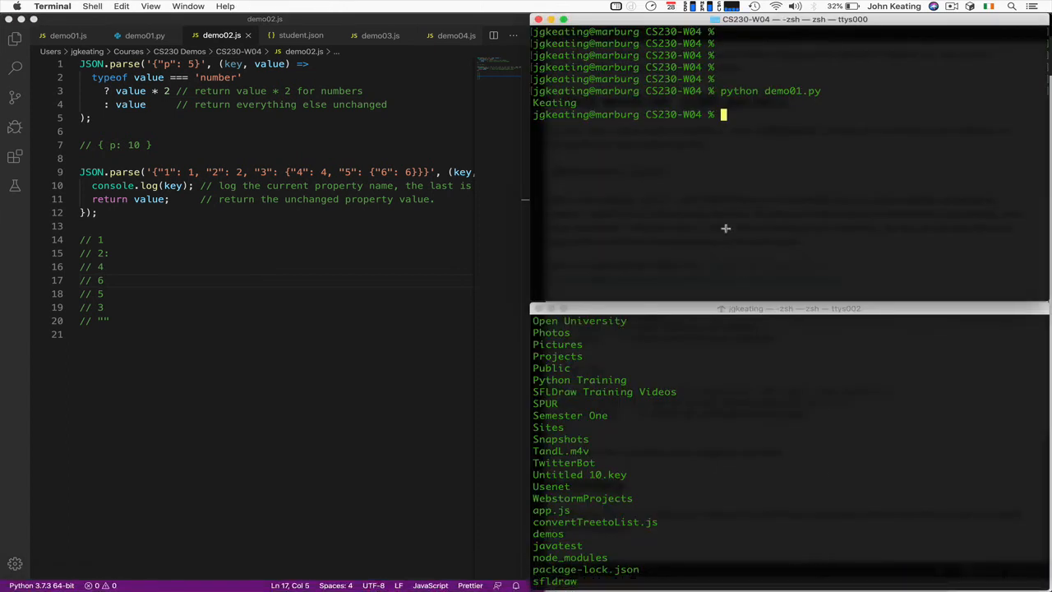
pyautogui.write('node demo02.j')
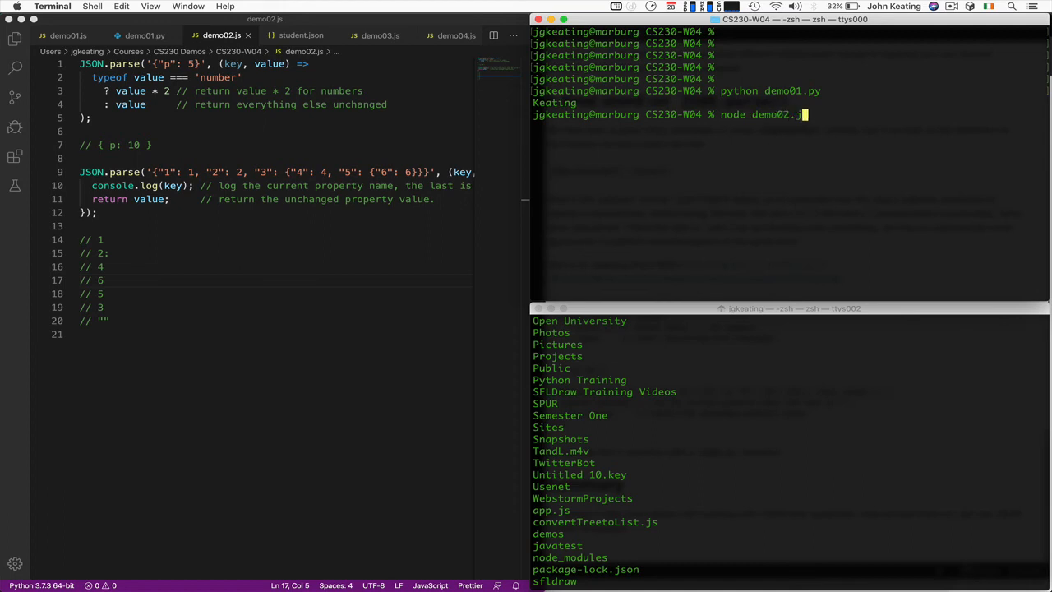
pyautogui.press('Return')
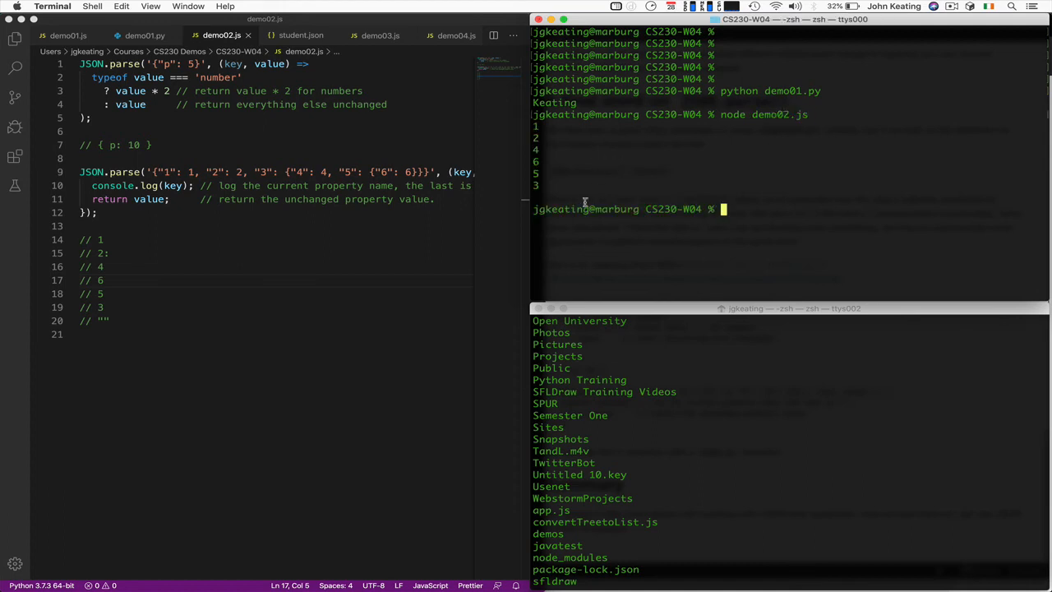
pyautogui.moveTo(553, 569)
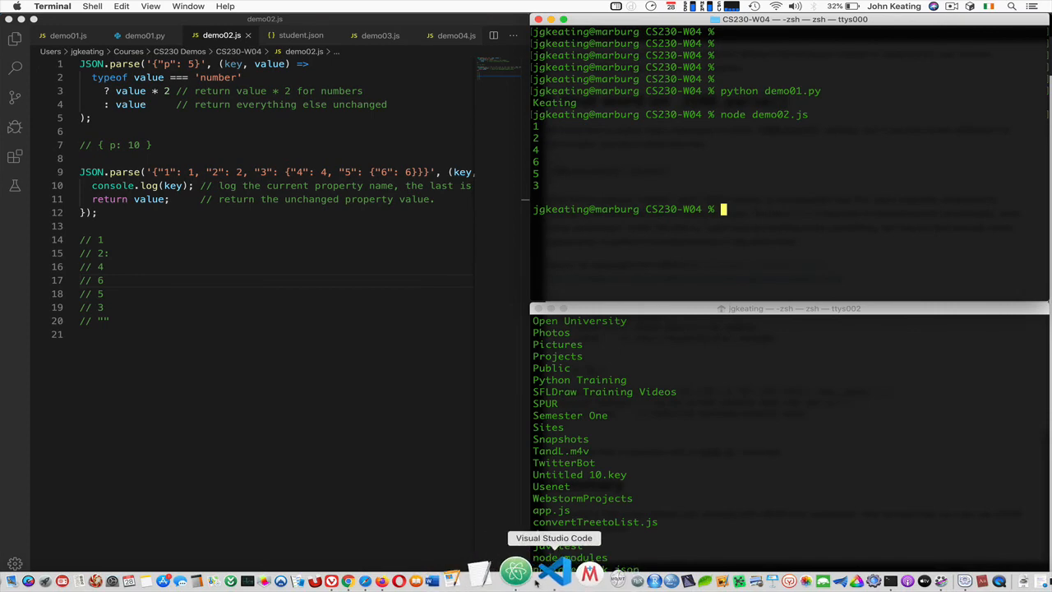
pyautogui.click(556, 569)
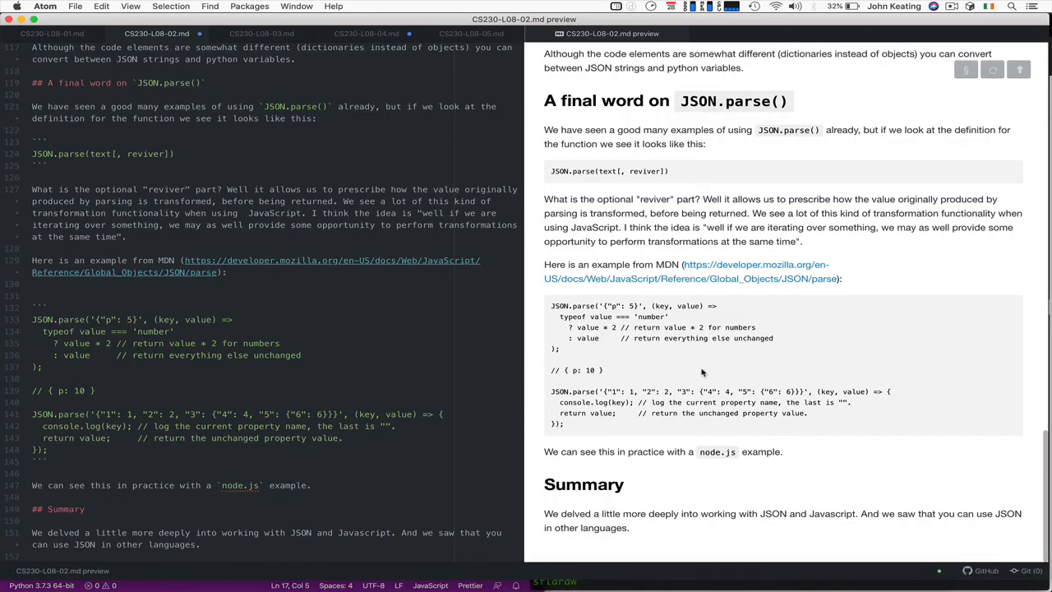